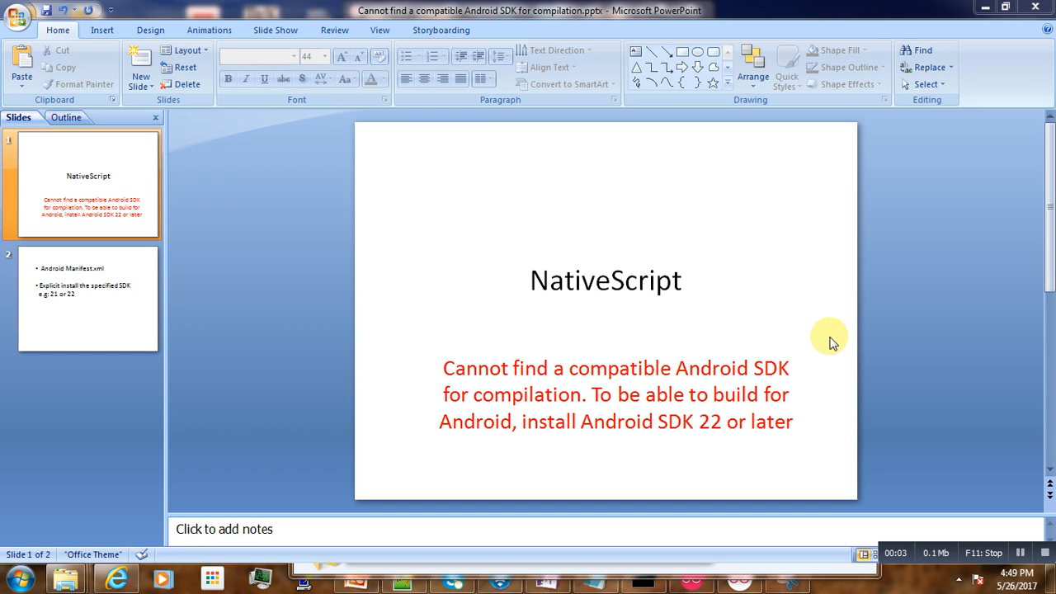
pyautogui.moveTo(821, 354)
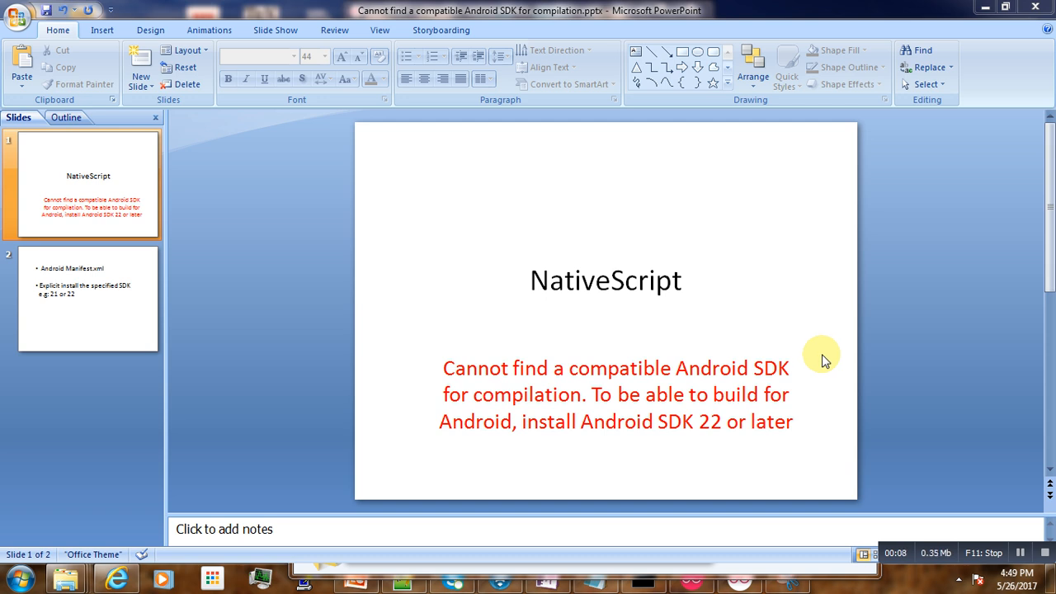
pyautogui.moveTo(822, 369)
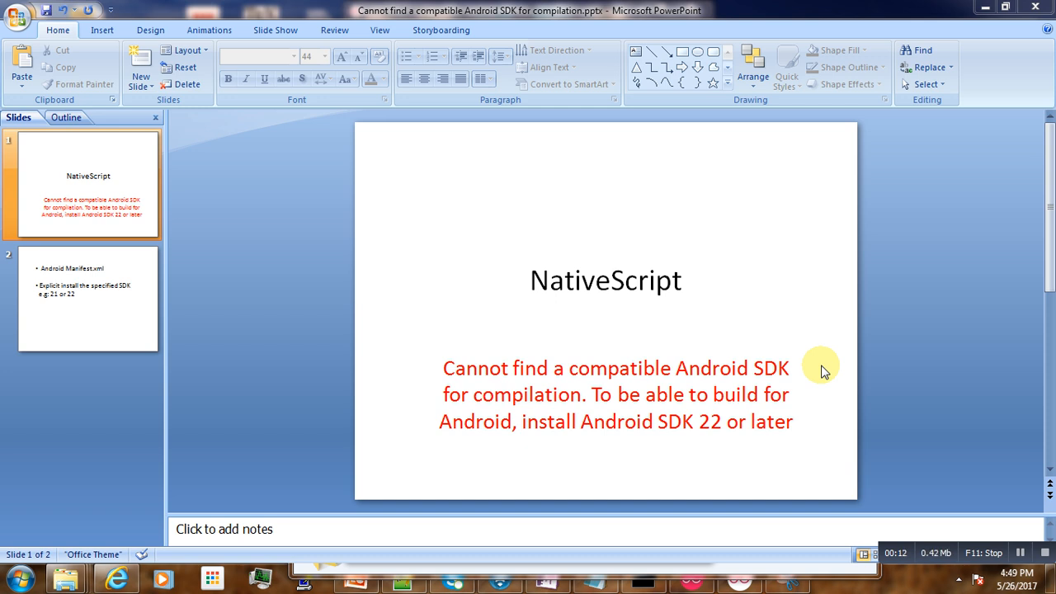
pyautogui.moveTo(821, 372)
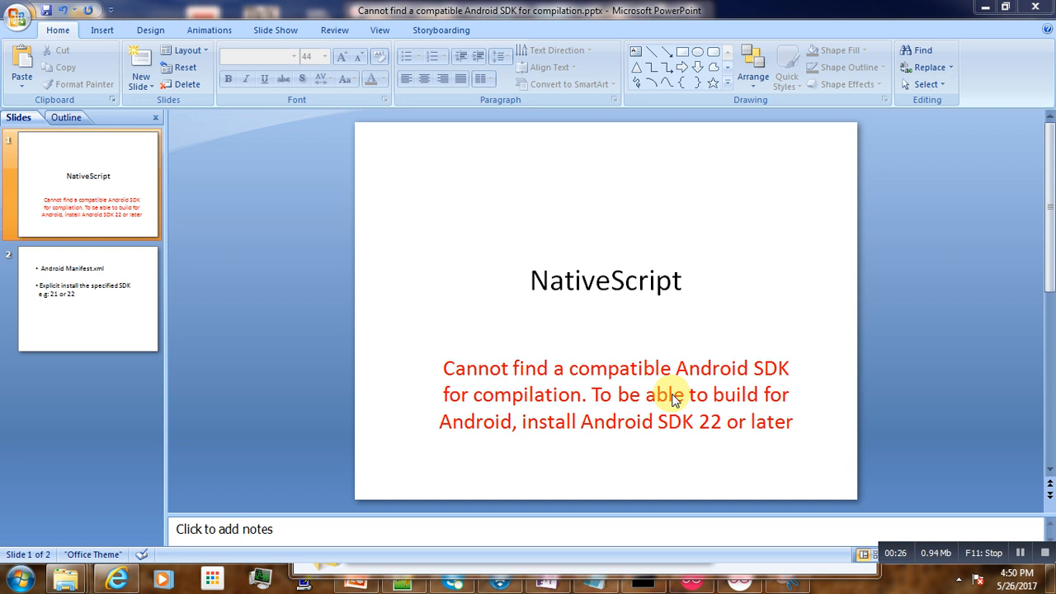
pyautogui.moveTo(630, 430)
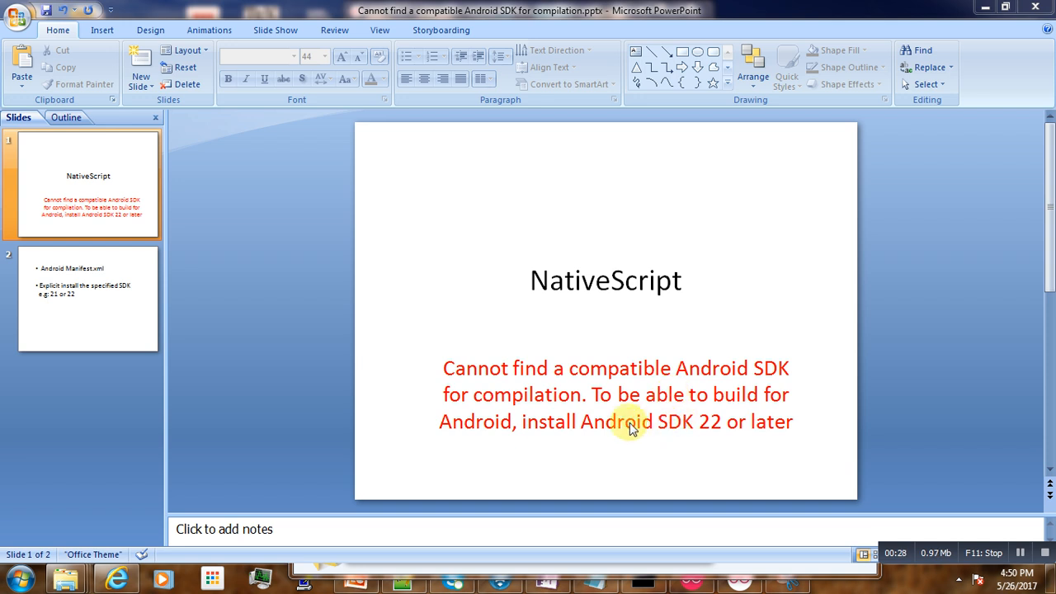
pyautogui.moveTo(706, 425)
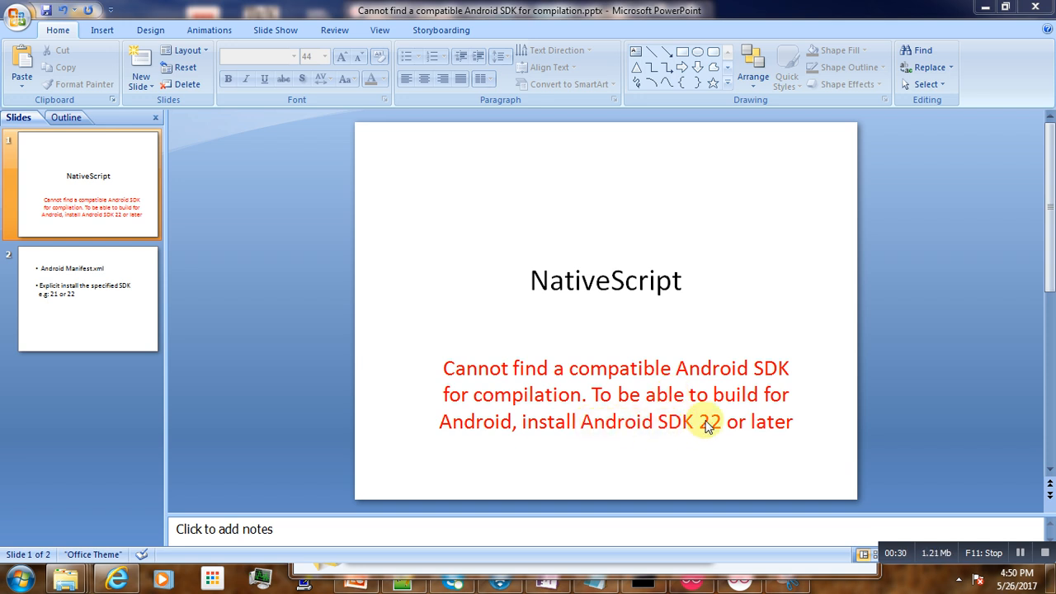
pyautogui.moveTo(768, 426)
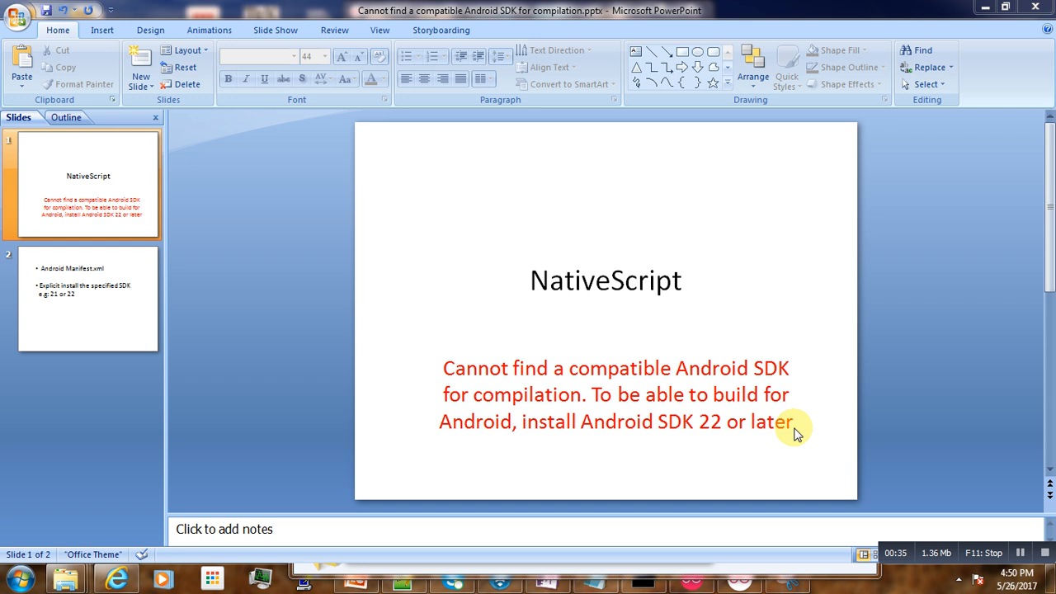
pyautogui.moveTo(792, 441)
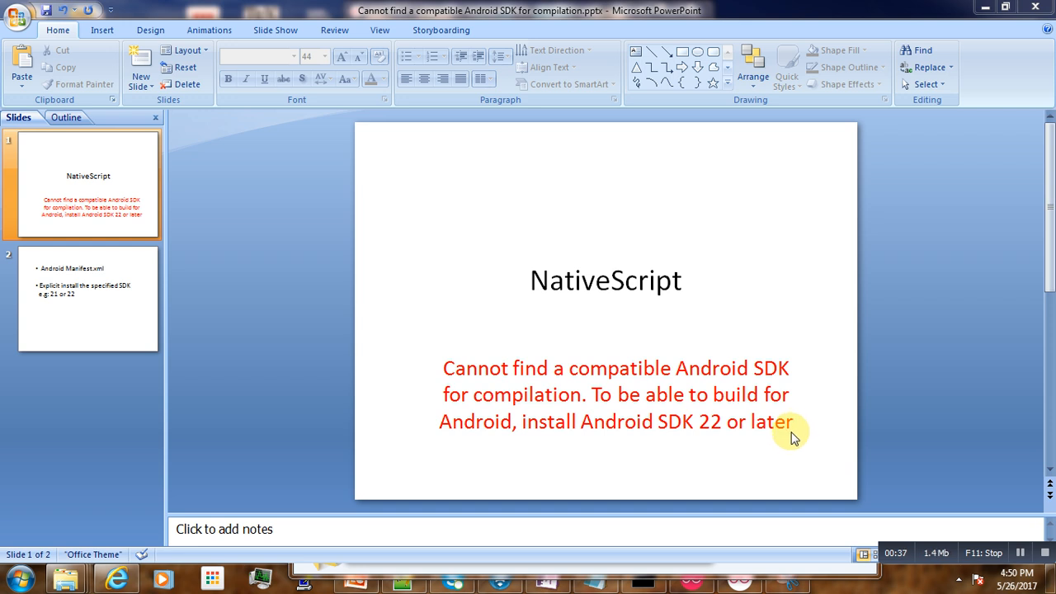
pyautogui.moveTo(719, 435)
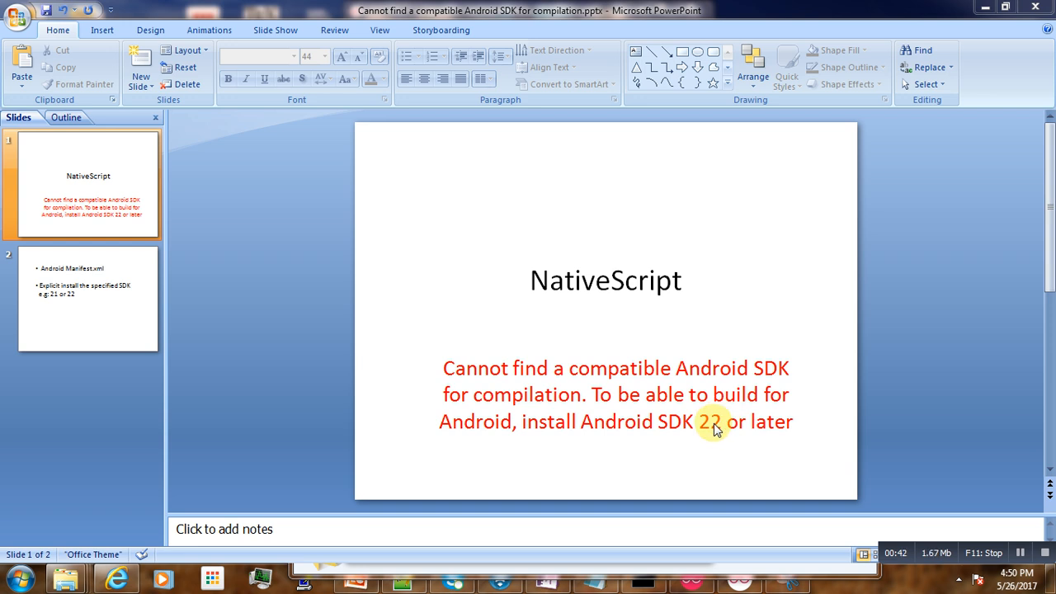
pyautogui.moveTo(692, 436)
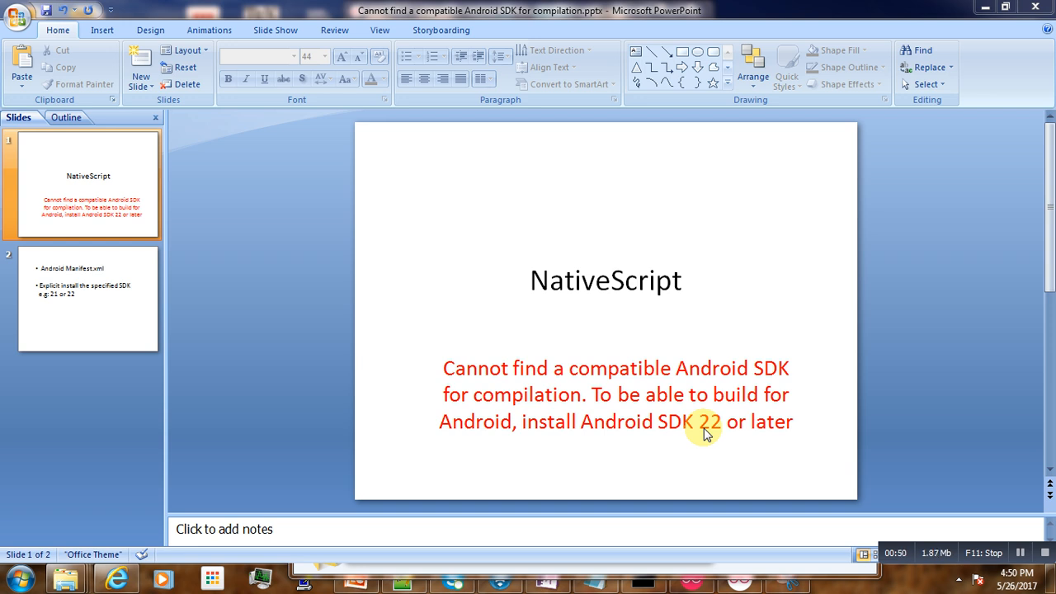
pyautogui.moveTo(708, 439)
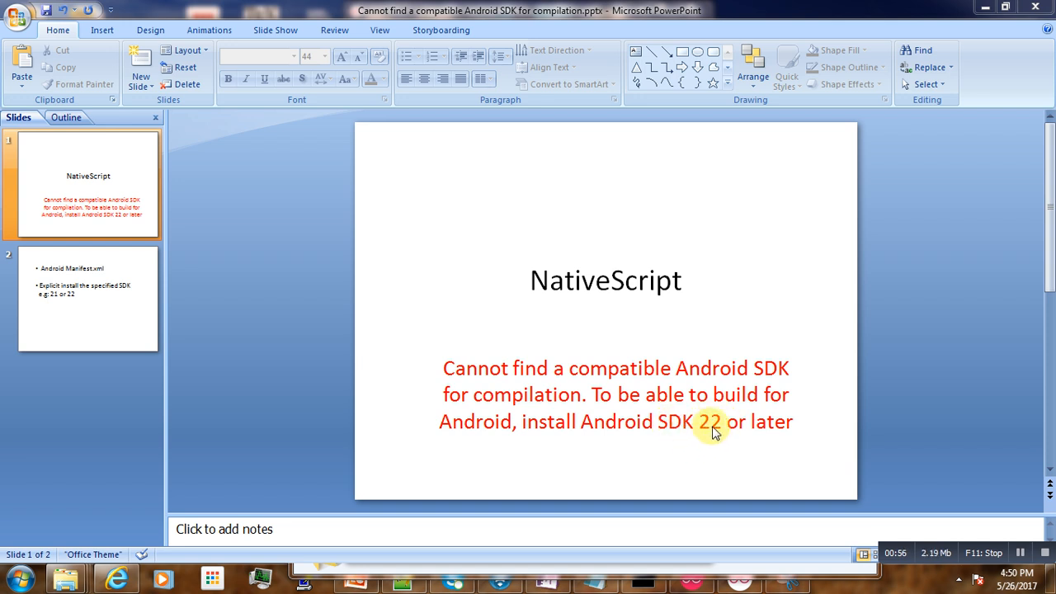
pyautogui.moveTo(788, 446)
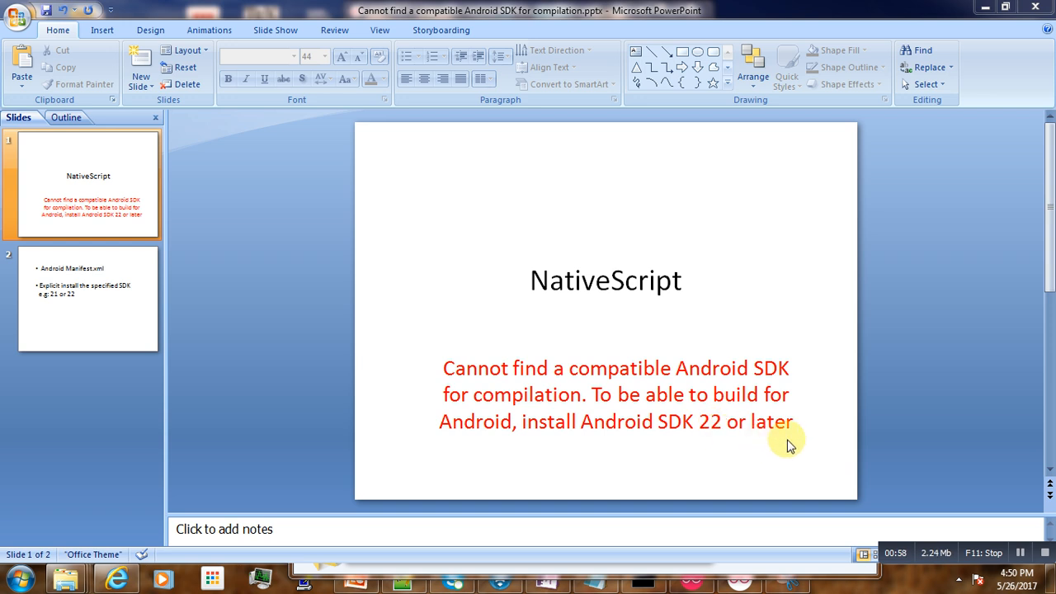
pyautogui.moveTo(670, 448)
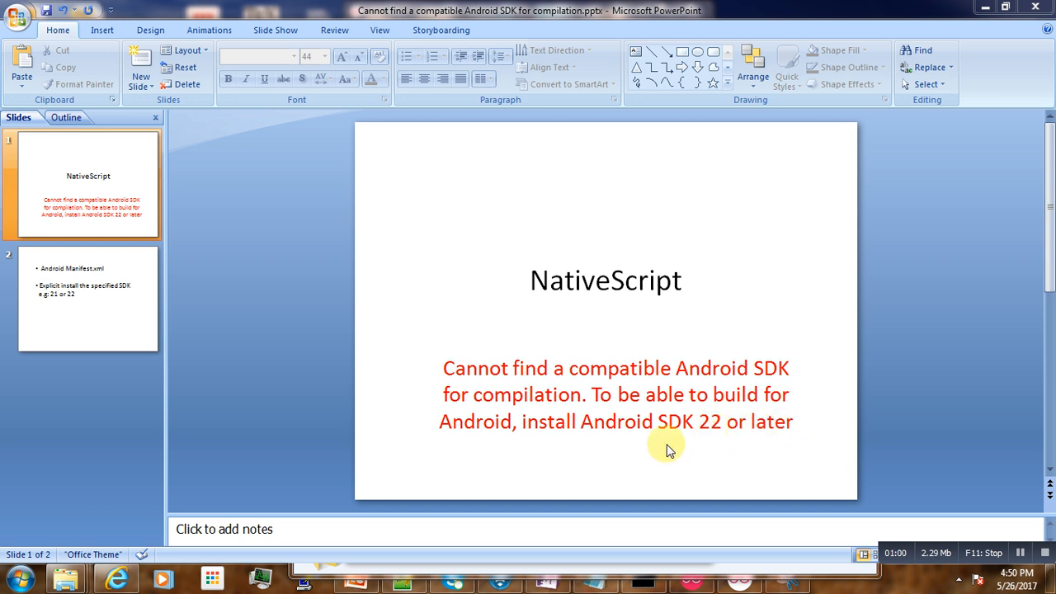
pyautogui.moveTo(755, 439)
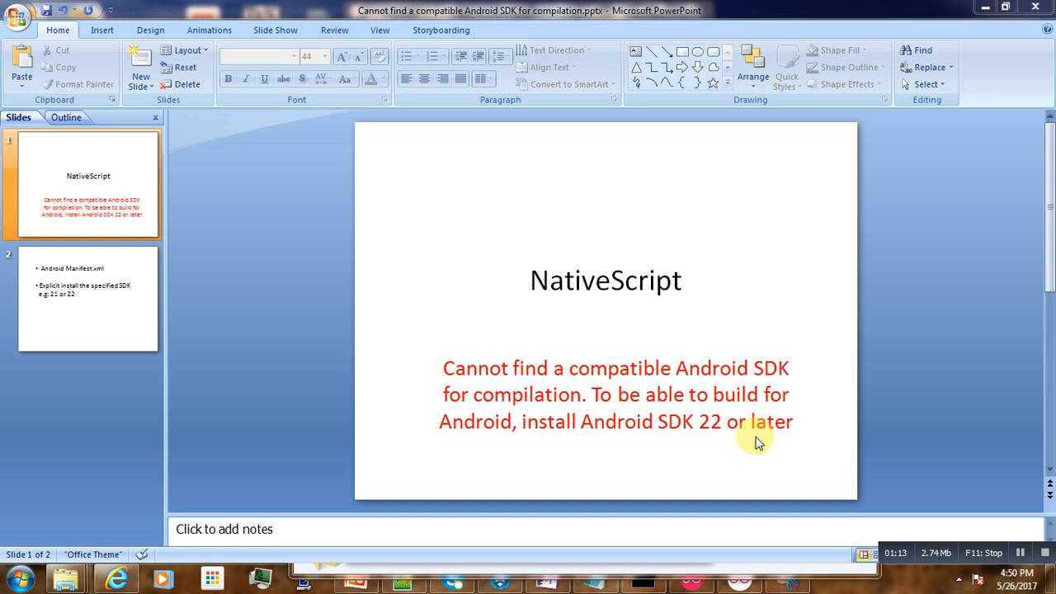
pyautogui.moveTo(734, 451)
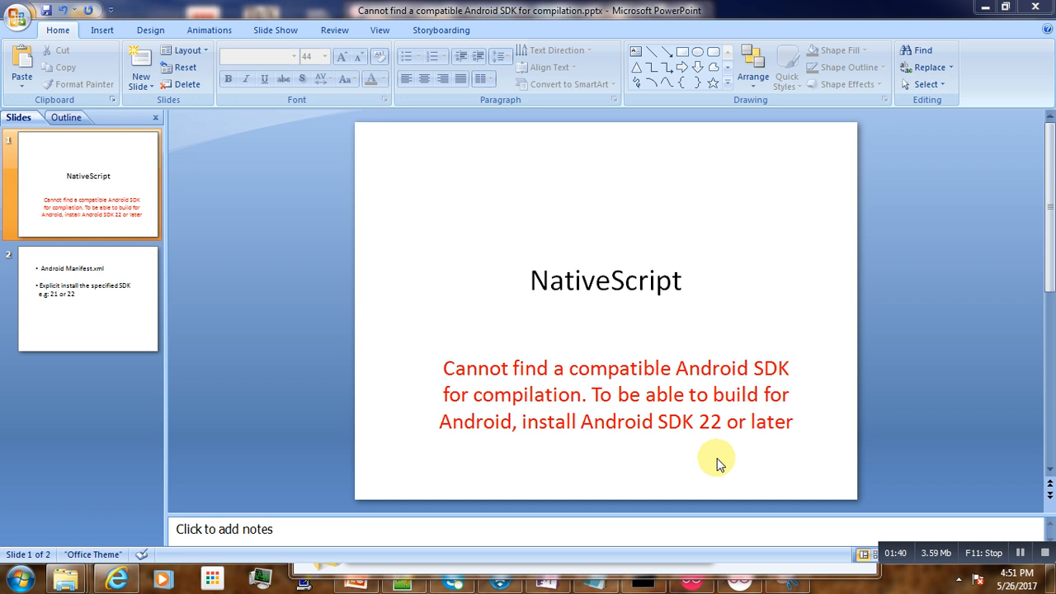
pyautogui.moveTo(643, 317)
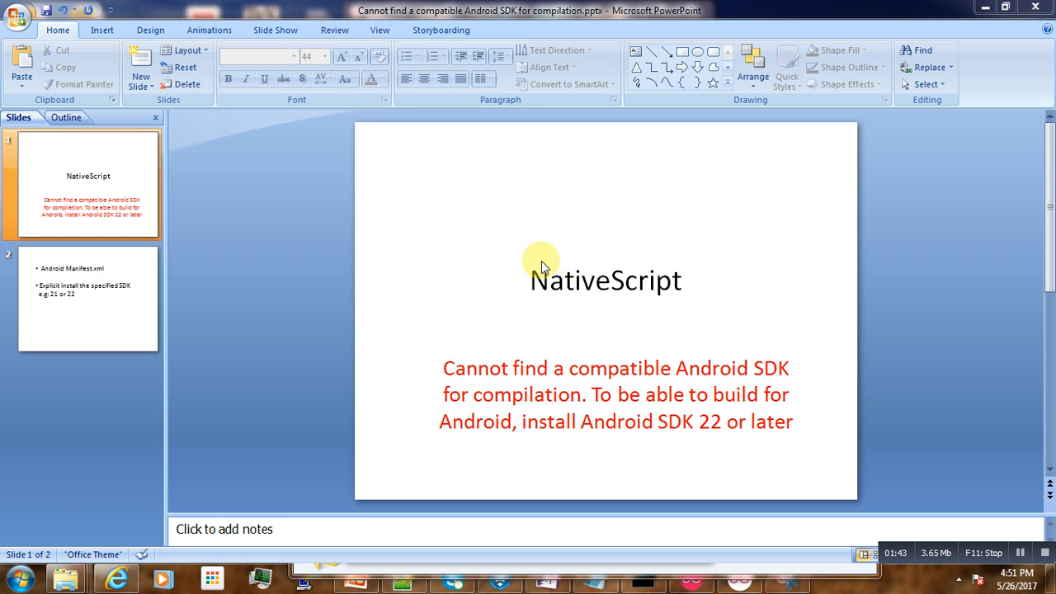
pyautogui.moveTo(551, 277)
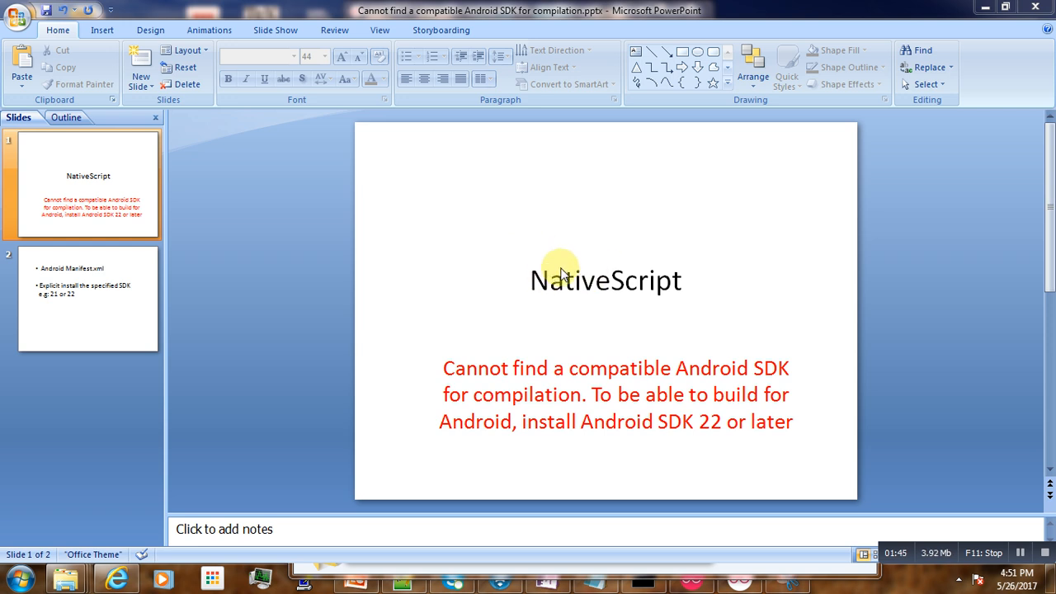
pyautogui.moveTo(481, 350)
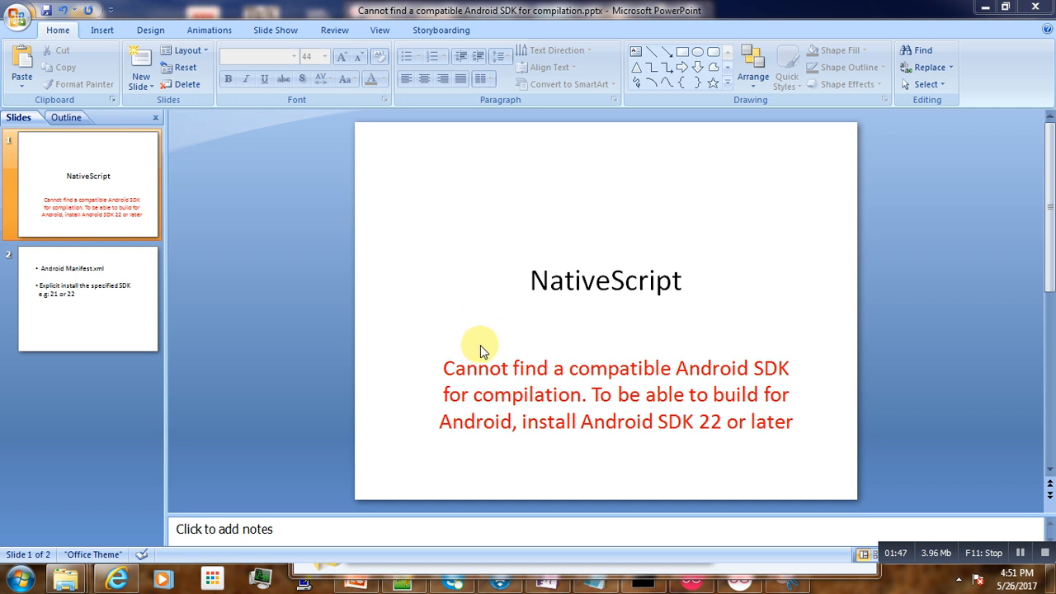
pyautogui.moveTo(590, 400)
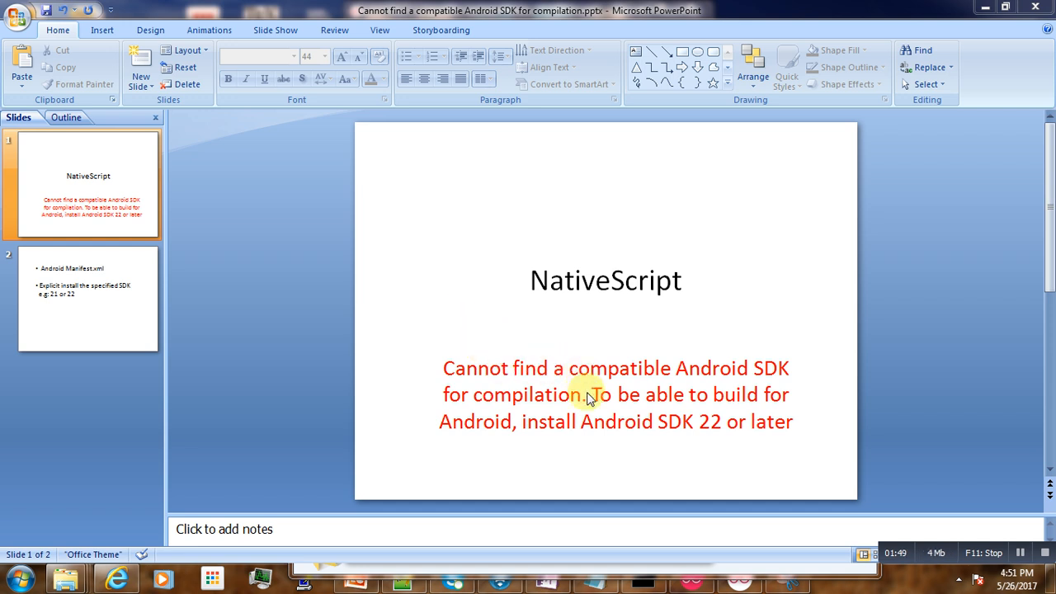
pyautogui.moveTo(590, 402)
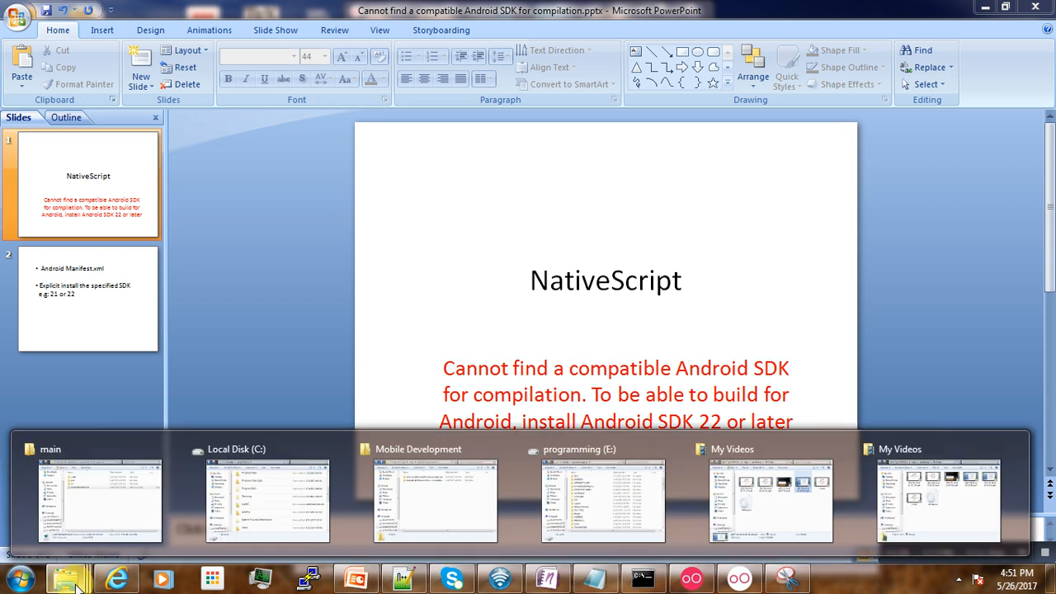
# Navigate from TypescriptFiles into the demov2 project's platforms folder in Explorer
pyautogui.click(99, 501)
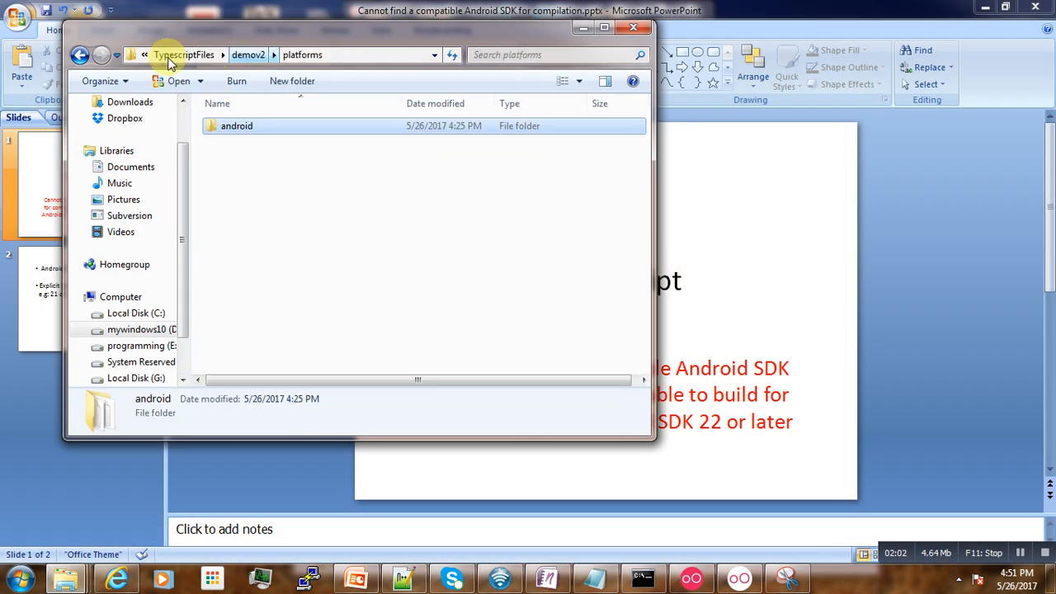
pyautogui.click(174, 54)
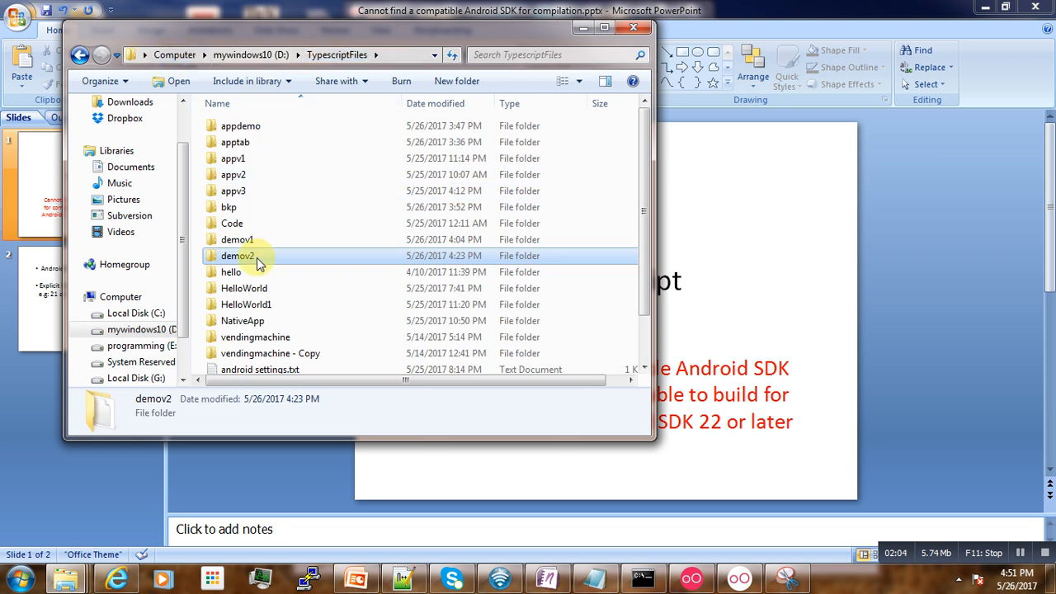
pyautogui.doubleClick(237, 256)
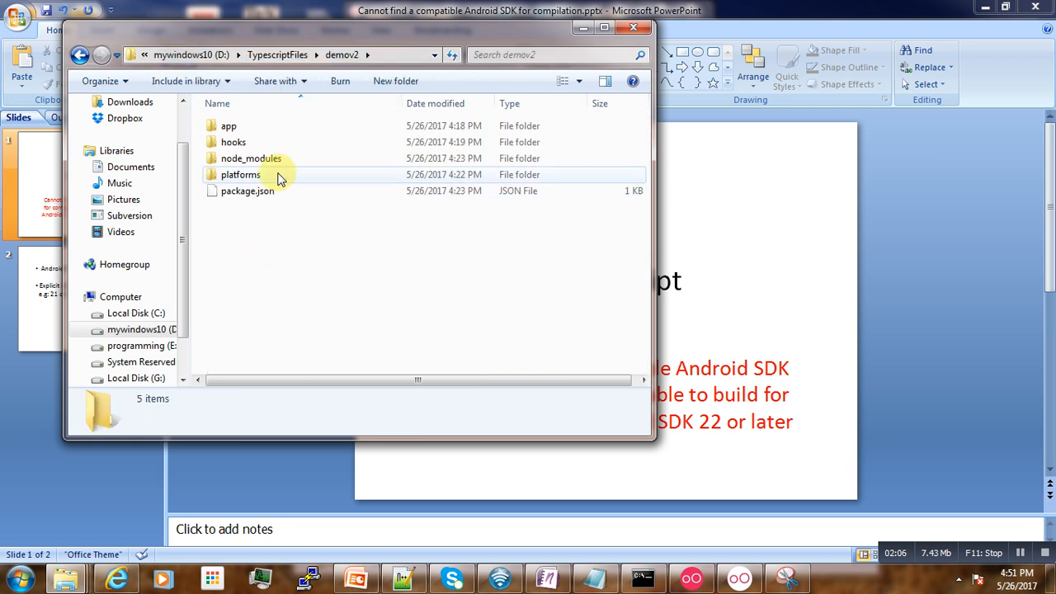
pyautogui.doubleClick(241, 174)
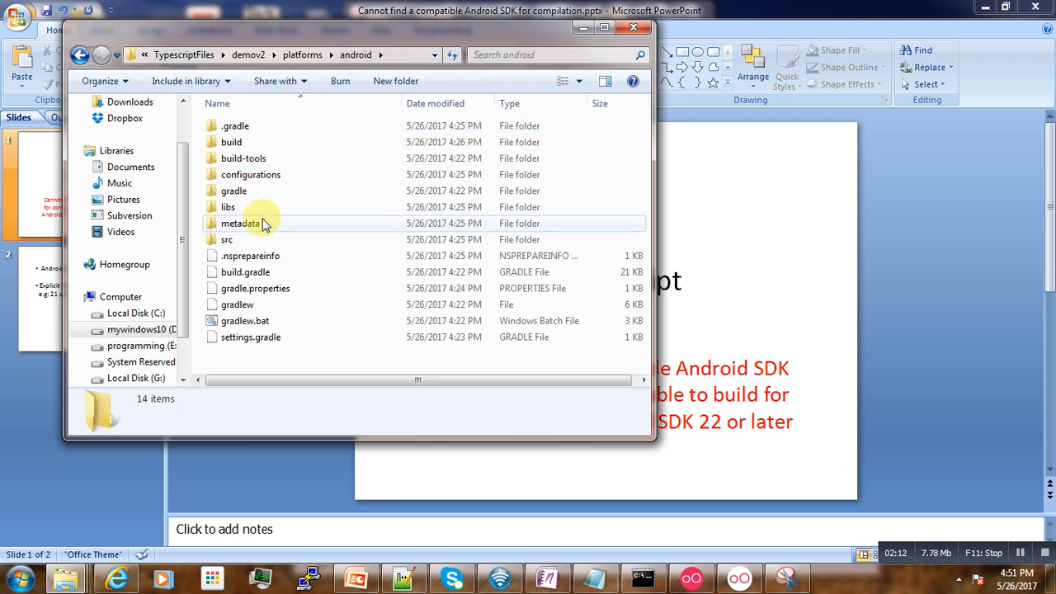
# Go into src and open AndroidManifest.xml in Notepad++
pyautogui.click(227, 239)
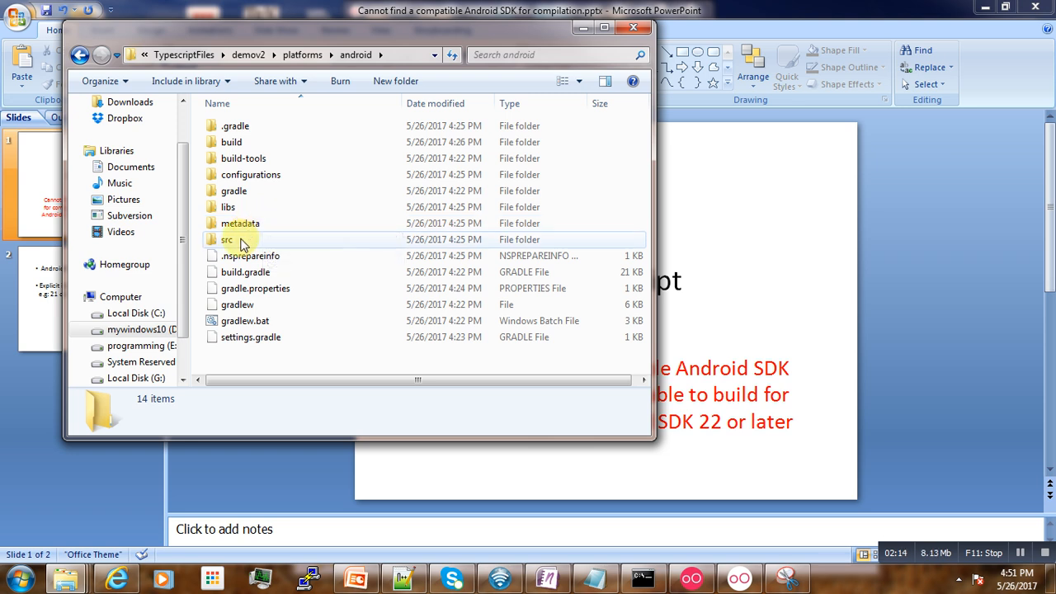
pyautogui.doubleClick(228, 239)
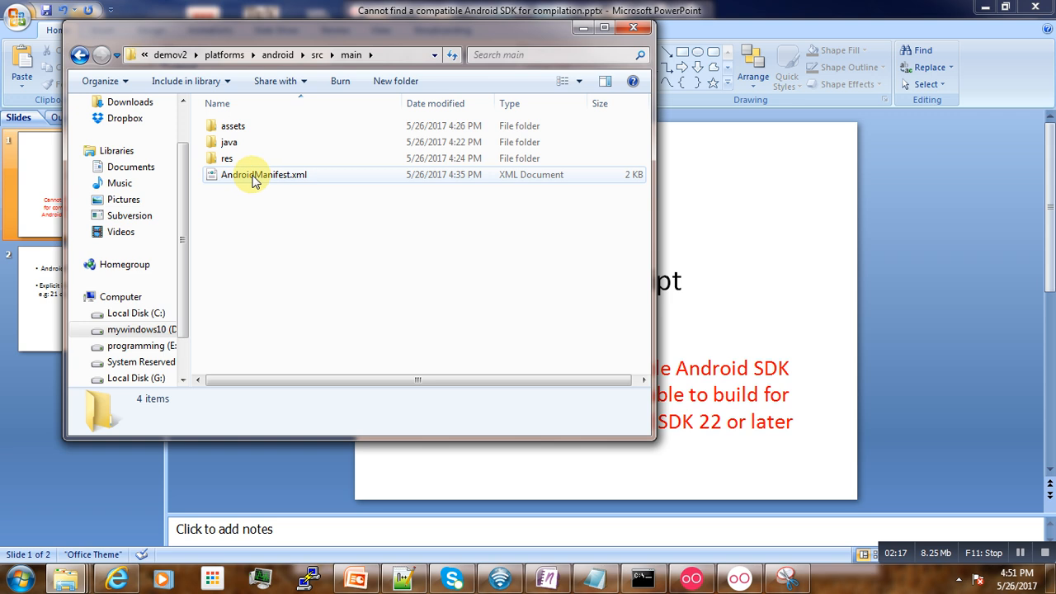
pyautogui.click(263, 175)
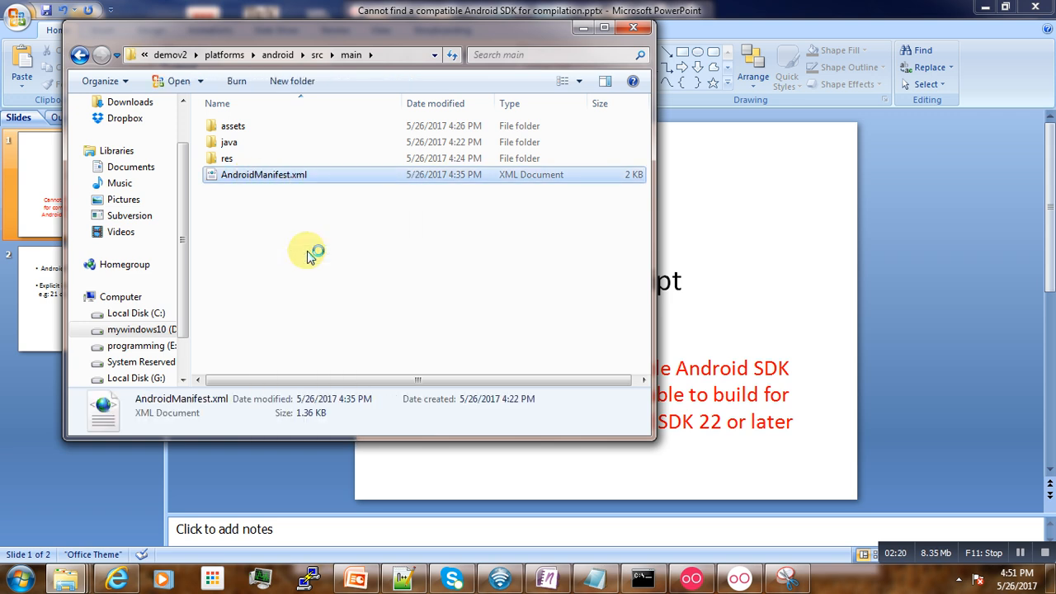
pyautogui.doubleClick(264, 175)
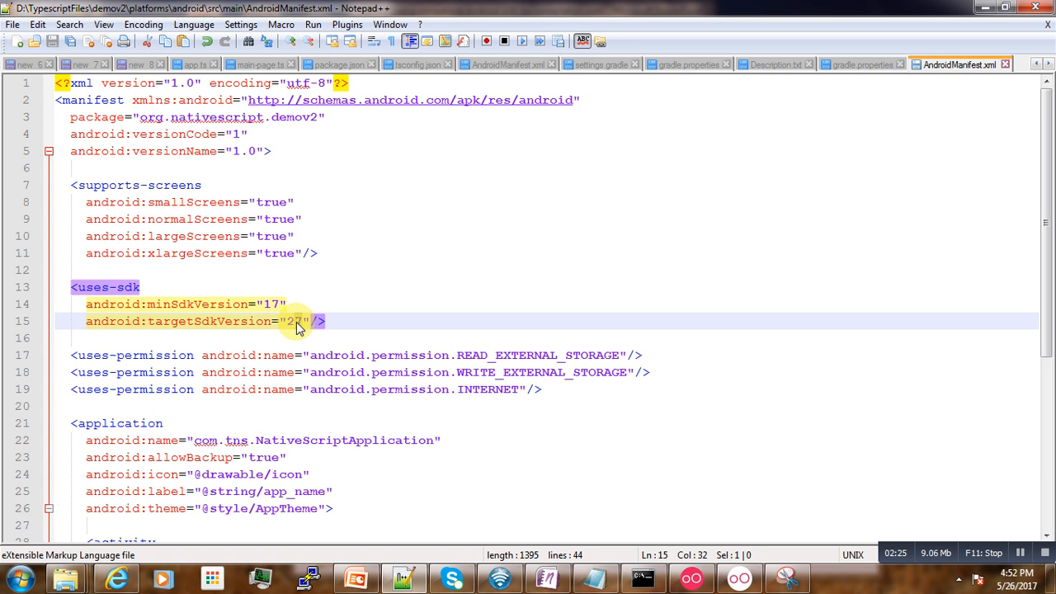
pyautogui.moveTo(303, 327)
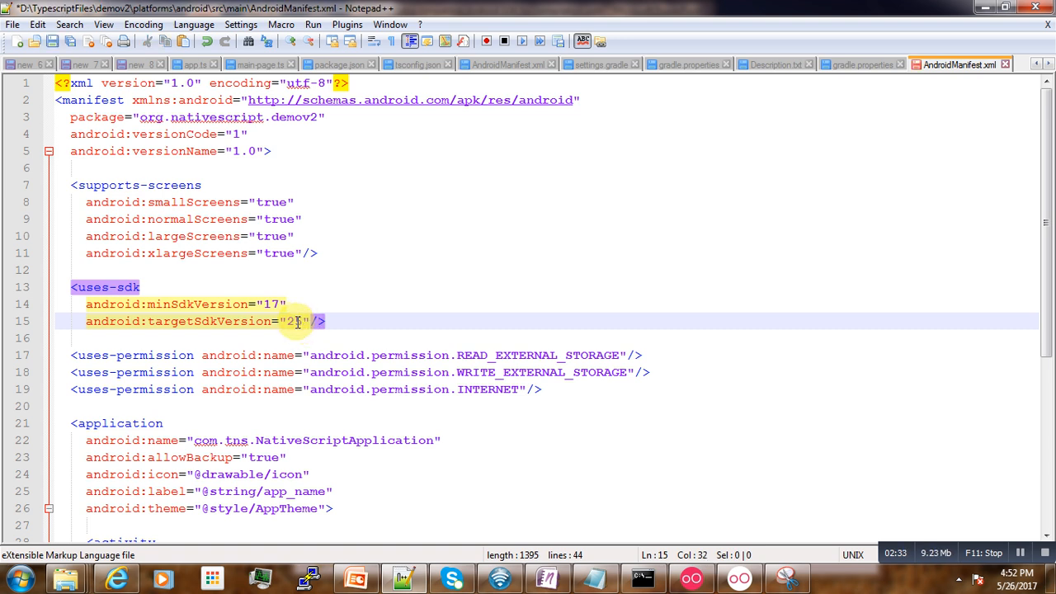
# Change the manifest's targetSdkVersion to 25 and save the file
pyautogui.write('5')
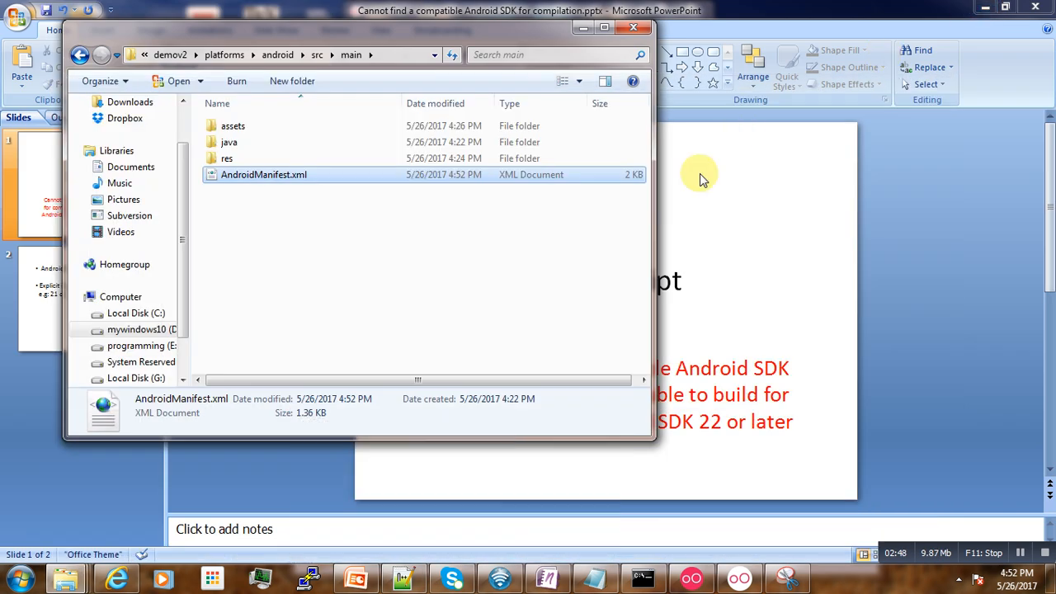
# Bring the NativeScript 'install Android SDK 22 or later' slide back to the front
pyautogui.click(635, 26)
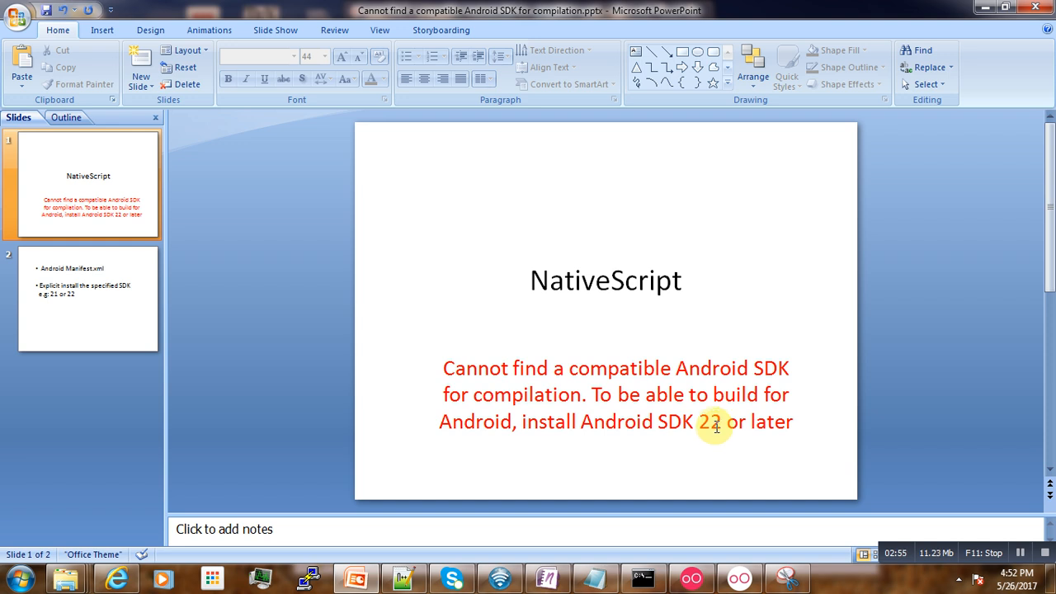
pyautogui.moveTo(676, 424)
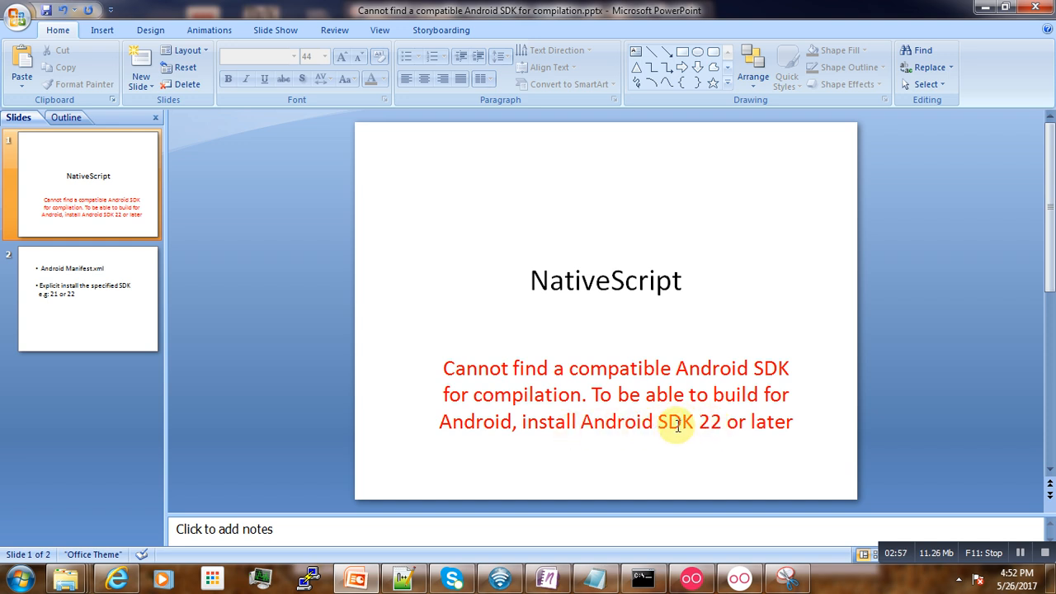
pyautogui.moveTo(701, 423)
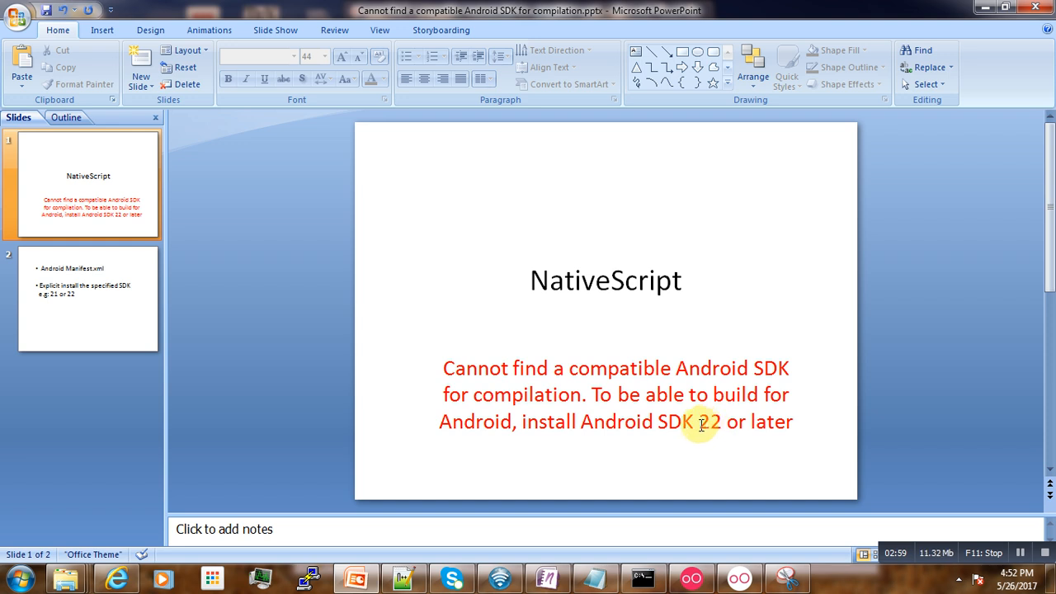
pyautogui.moveTo(683, 445)
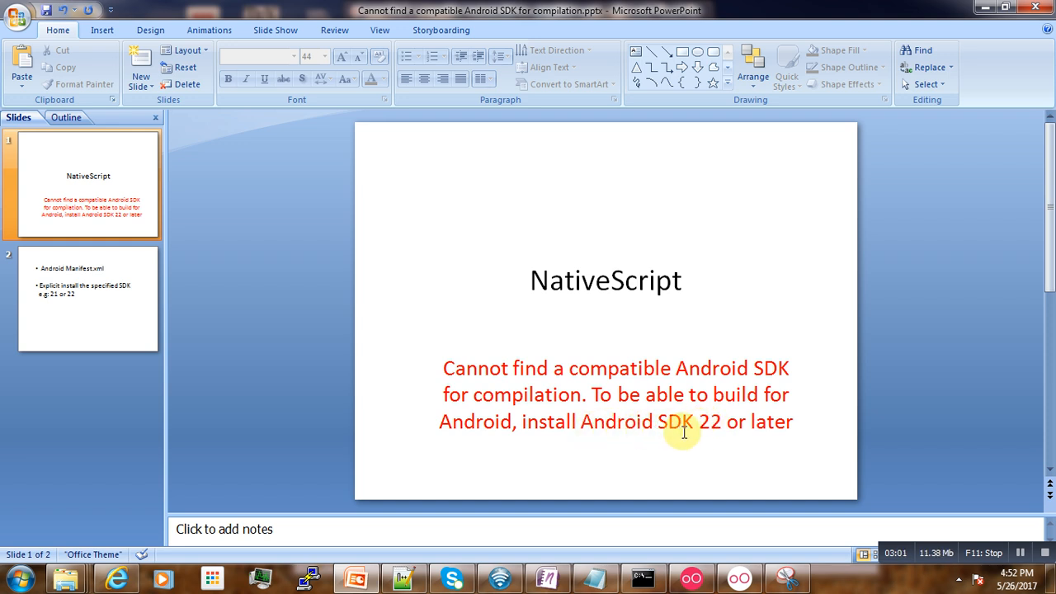
pyautogui.moveTo(719, 422)
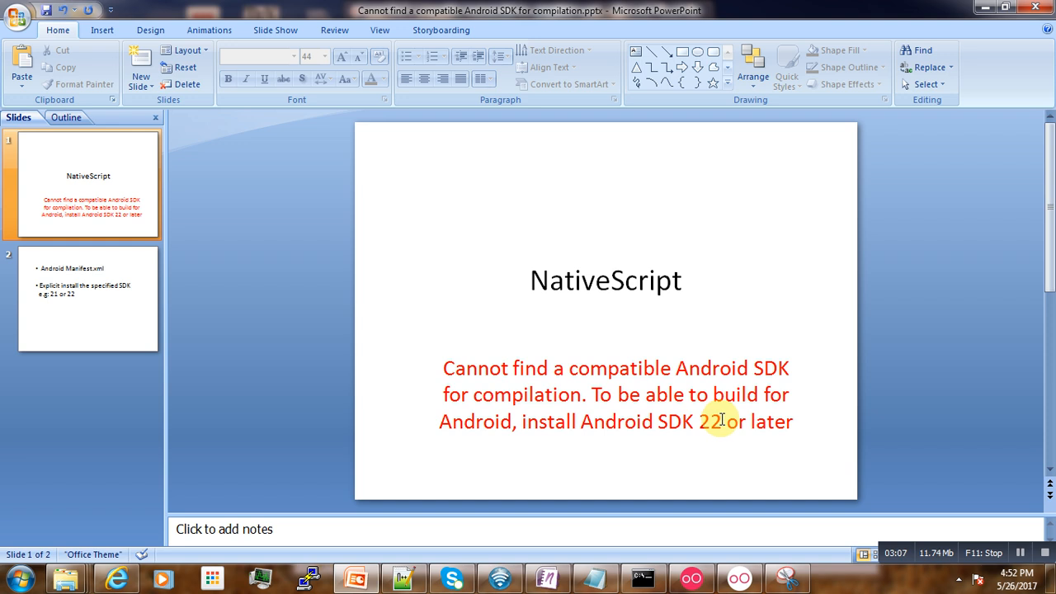
pyautogui.moveTo(572, 422)
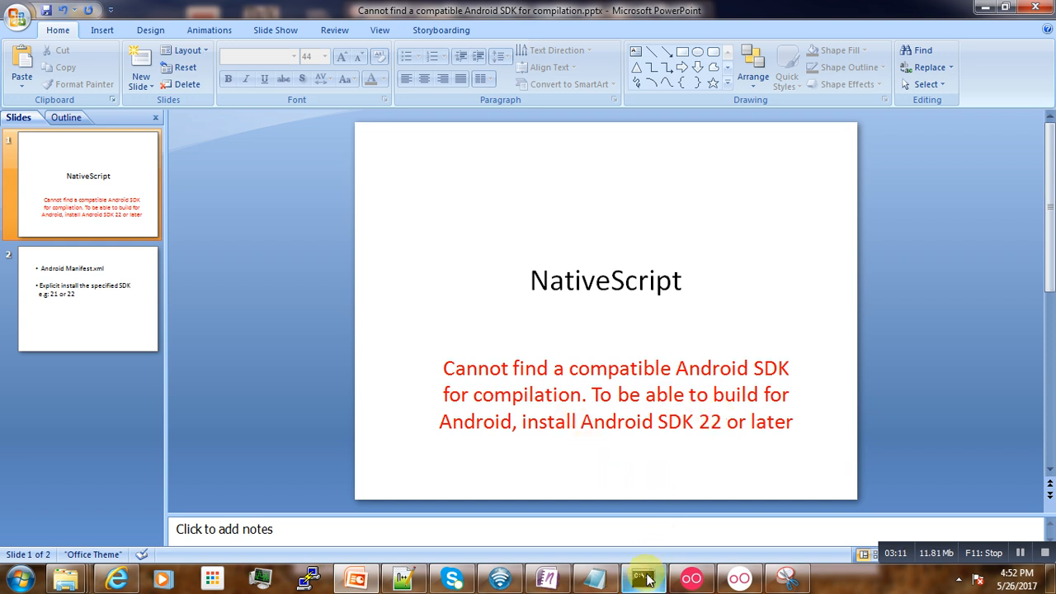
# Run the android command at the demov2 project prompt
pyautogui.click(642, 577)
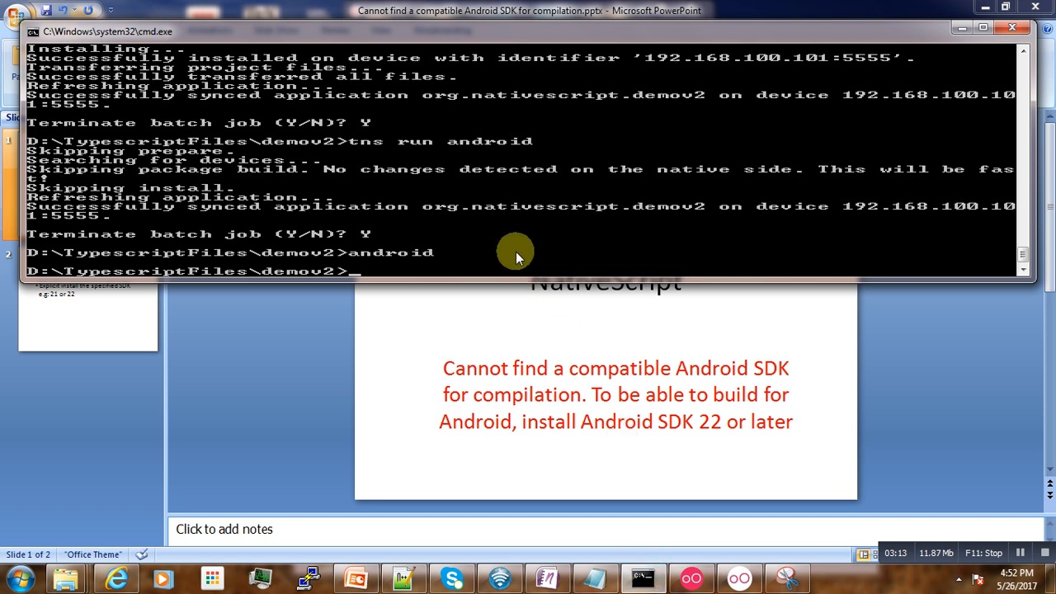
pyautogui.write('a')
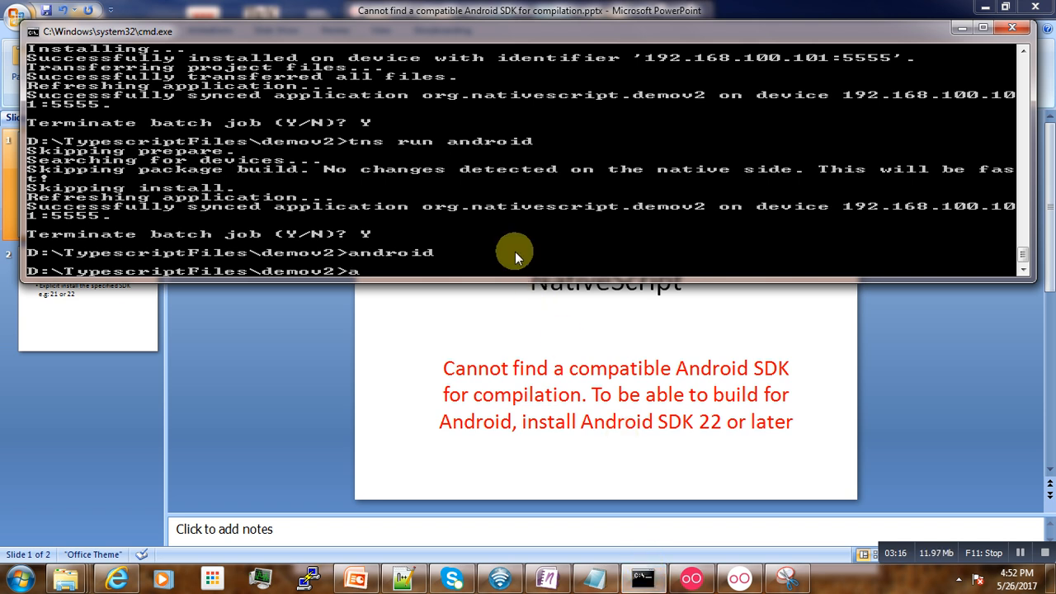
pyautogui.write('ndroid')
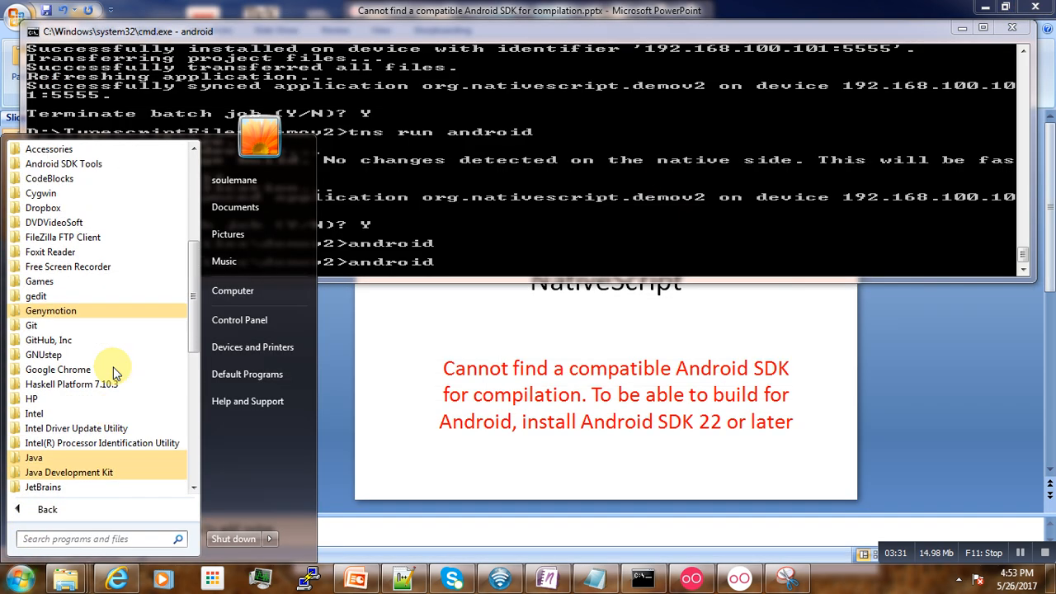
# Launch SDK Manager from the Android SDK Tools group in the Start menu
pyautogui.scroll(-3)
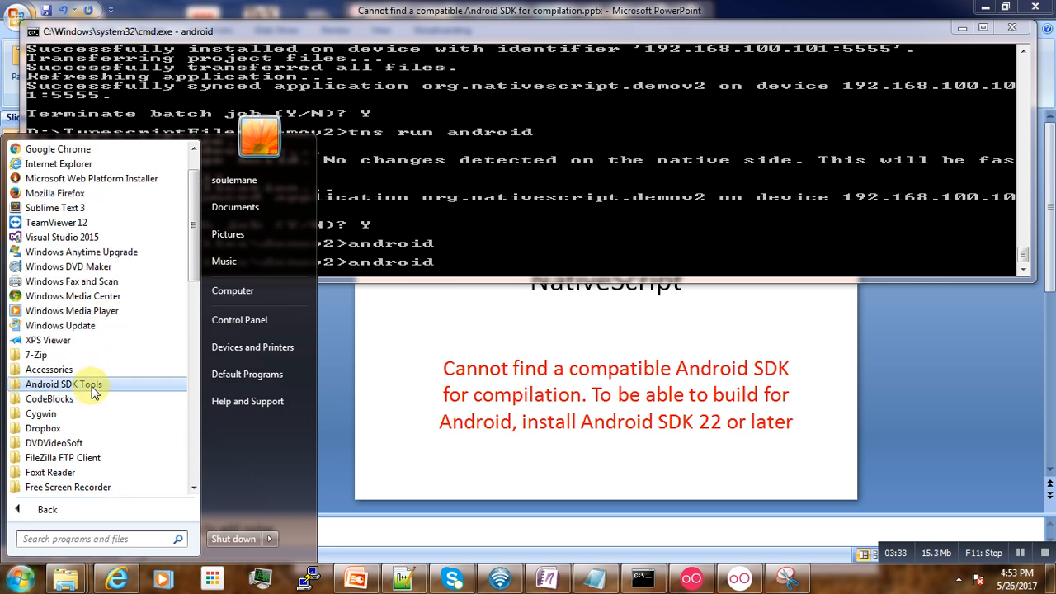
pyautogui.click(63, 382)
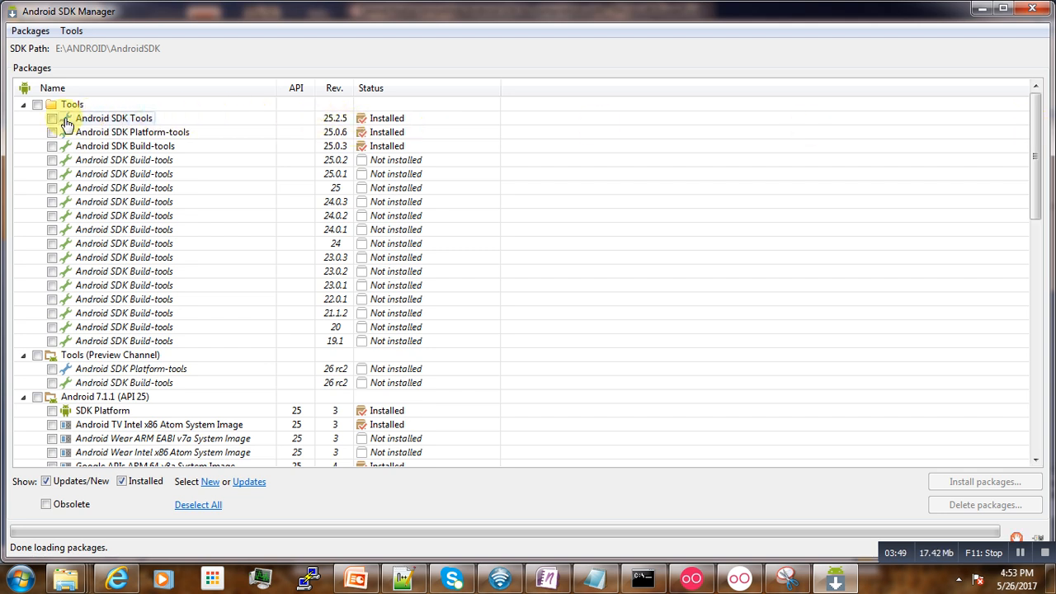
pyautogui.moveTo(330, 125)
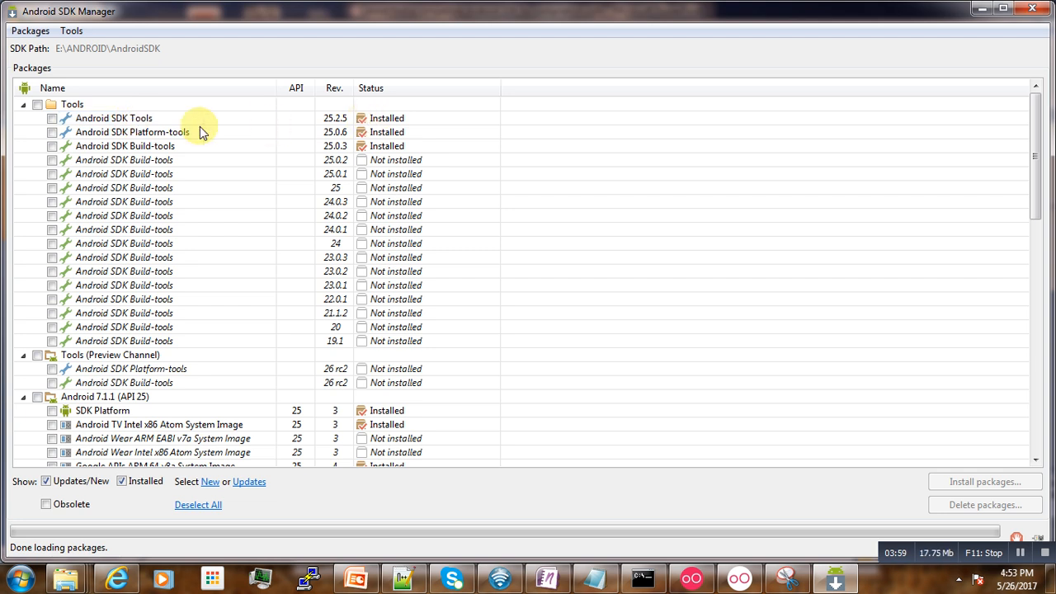
pyautogui.moveTo(235, 139)
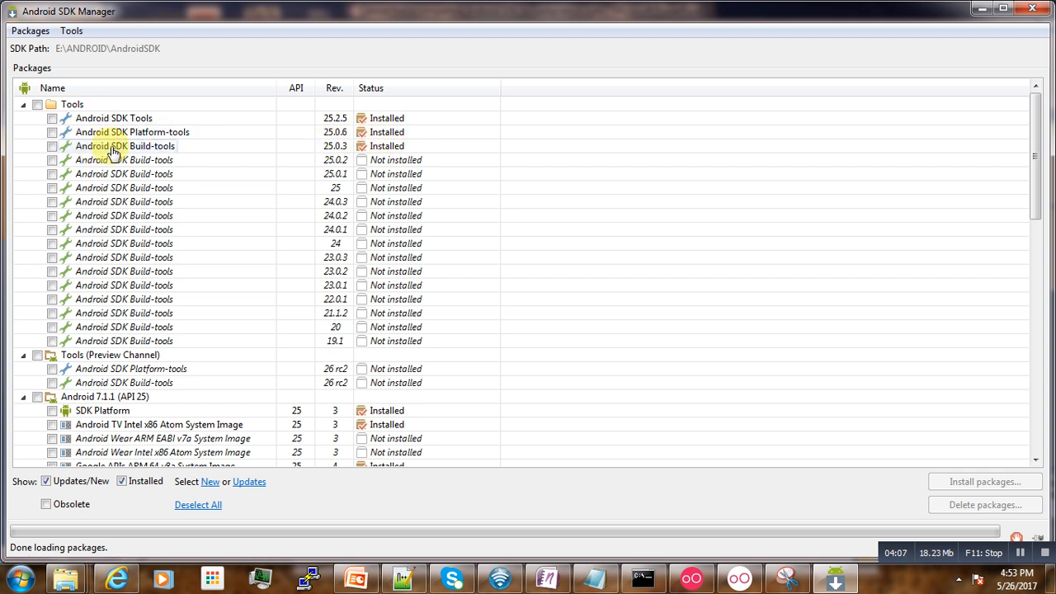
pyautogui.moveTo(406, 148)
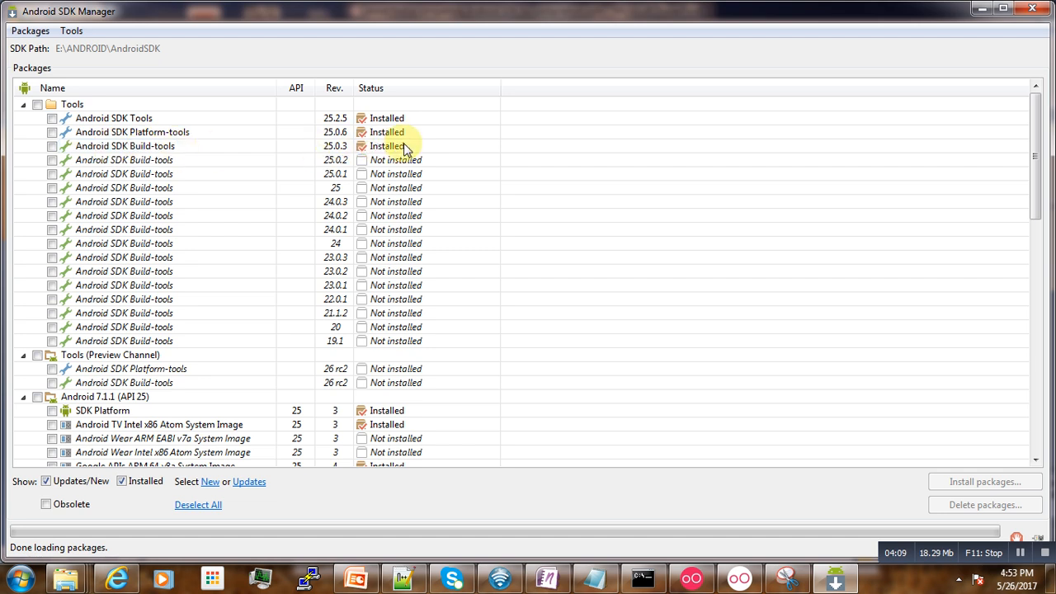
pyautogui.scroll(-3)
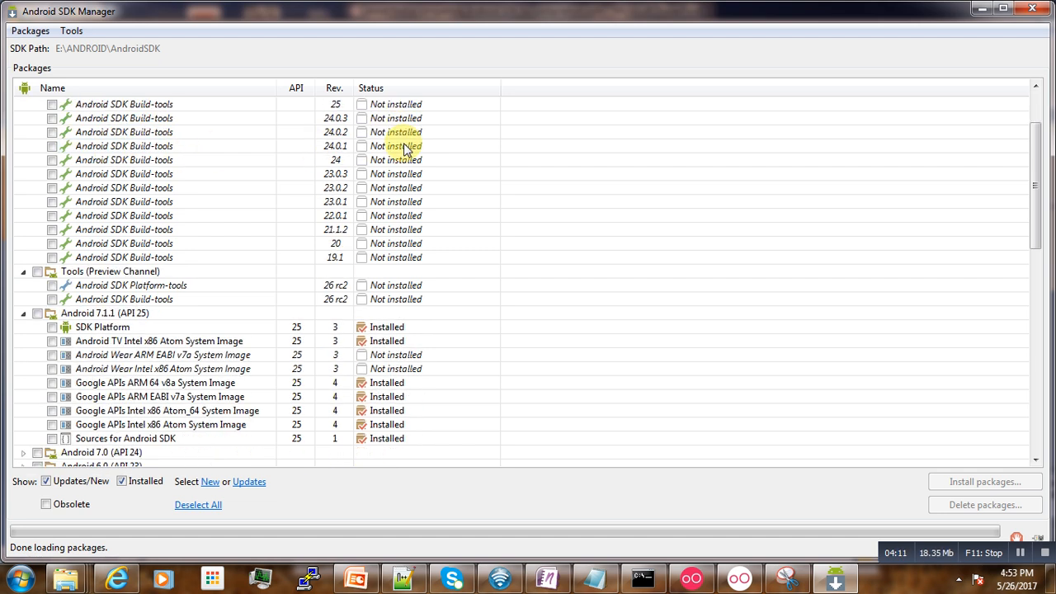
pyautogui.scroll(-3)
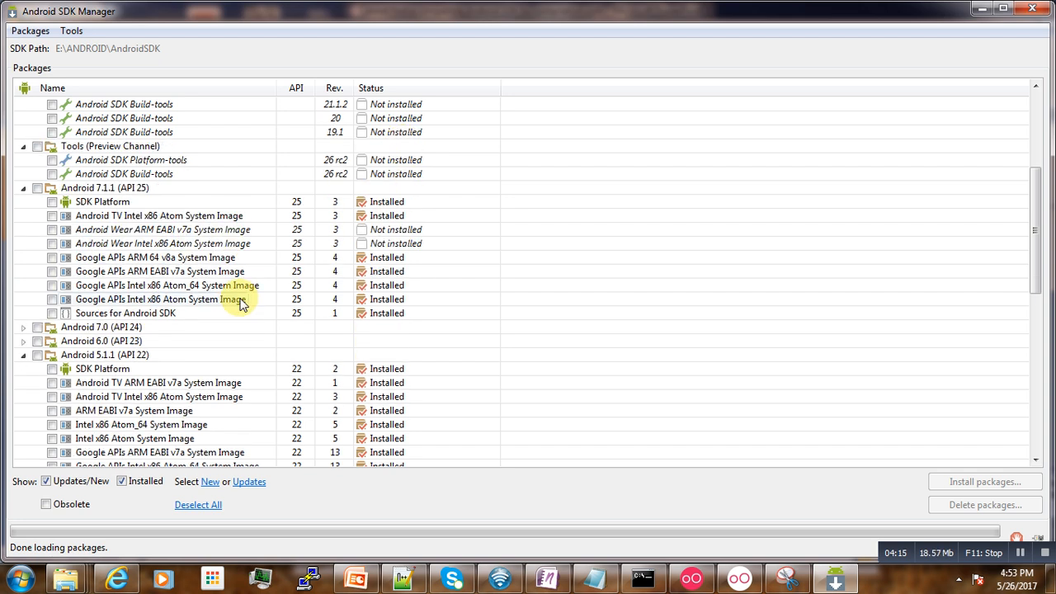
pyautogui.scroll(-3)
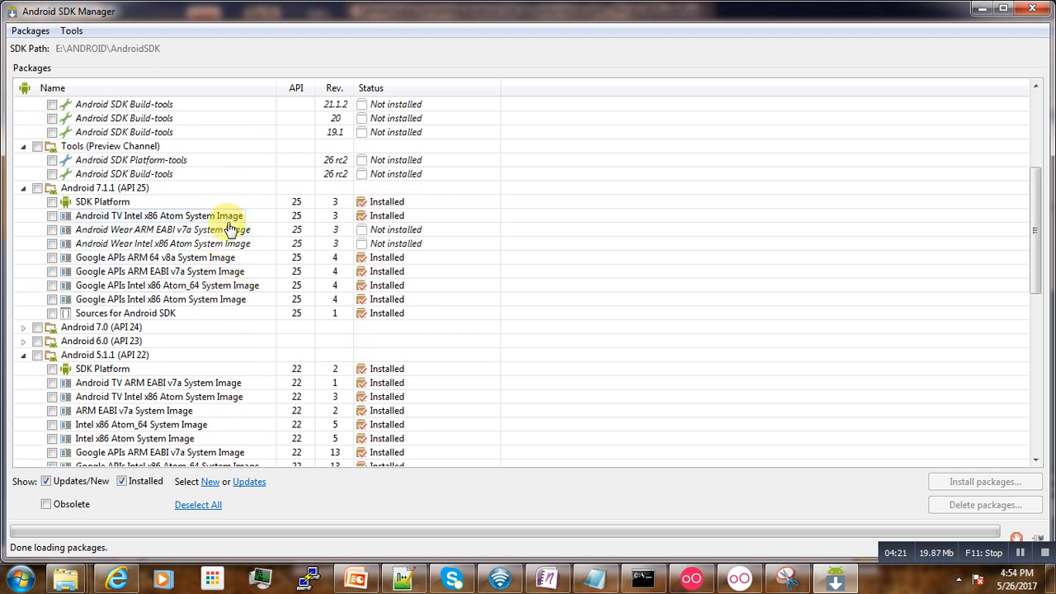
pyautogui.moveTo(234, 299)
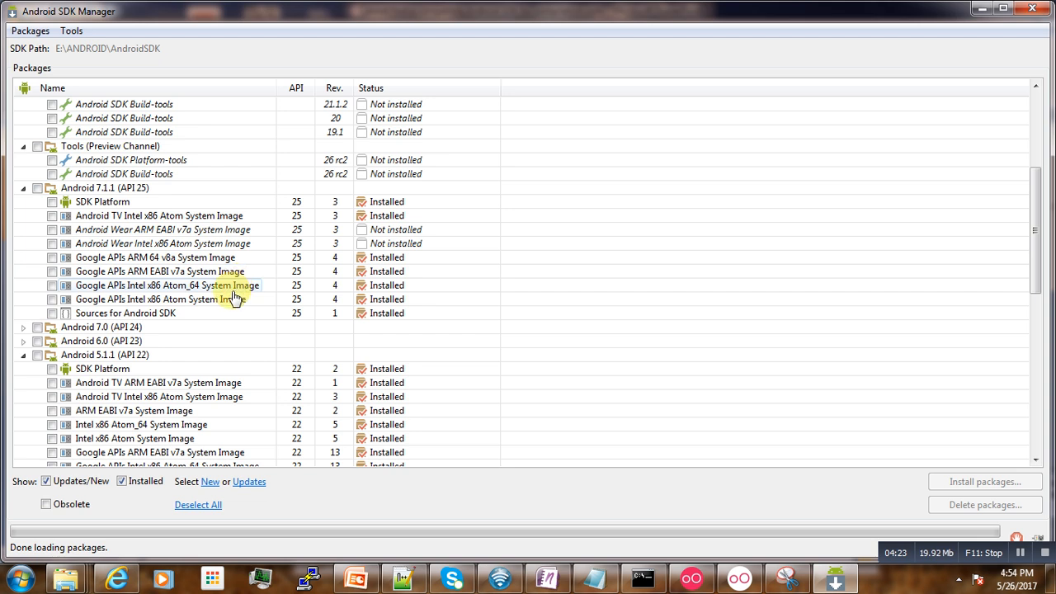
pyautogui.moveTo(224, 264)
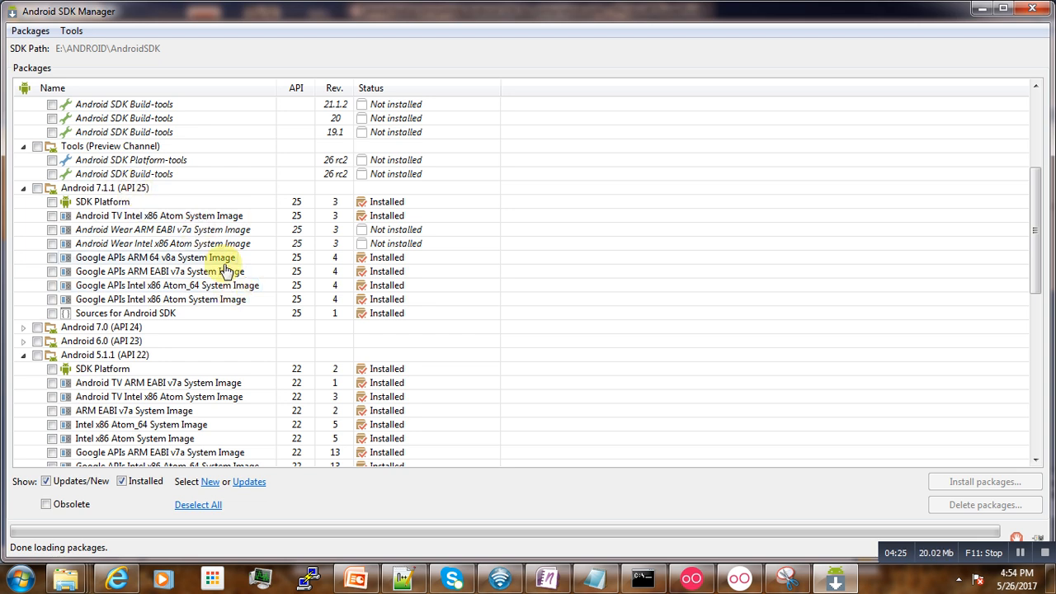
pyautogui.moveTo(234, 285)
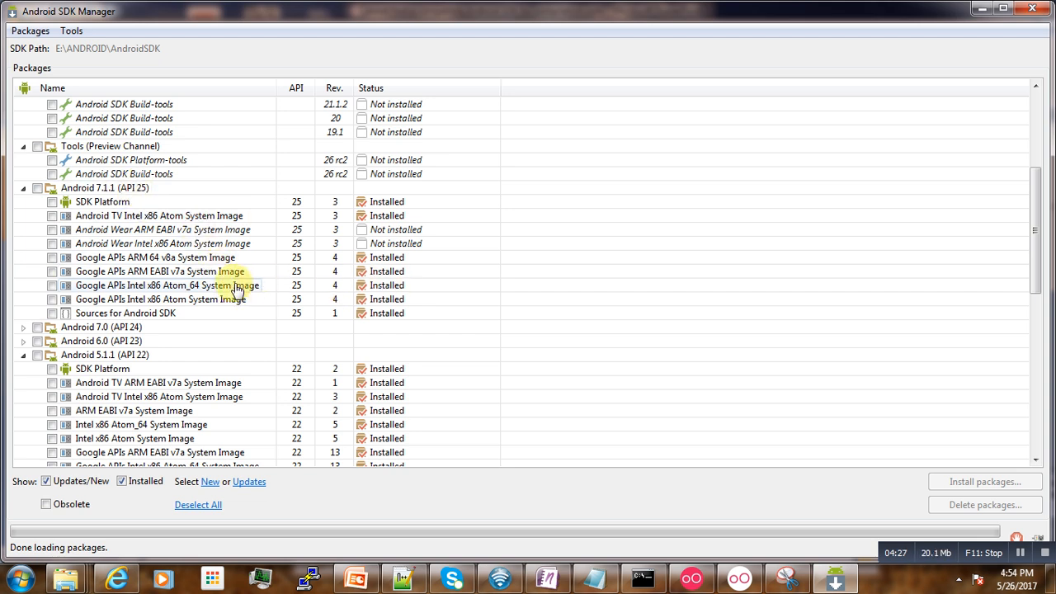
pyautogui.moveTo(254, 290)
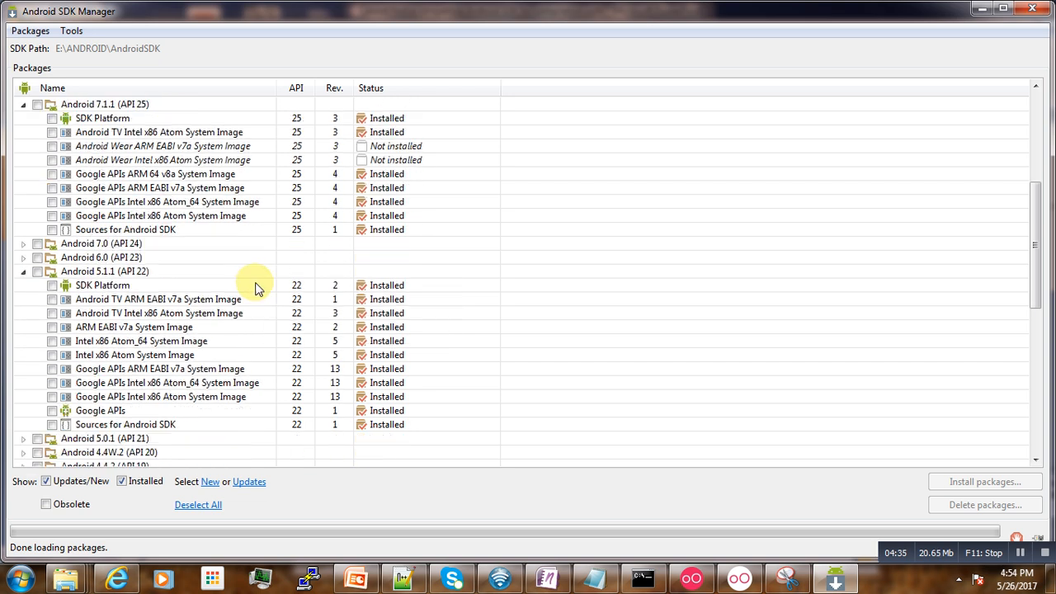
pyautogui.scroll(-3)
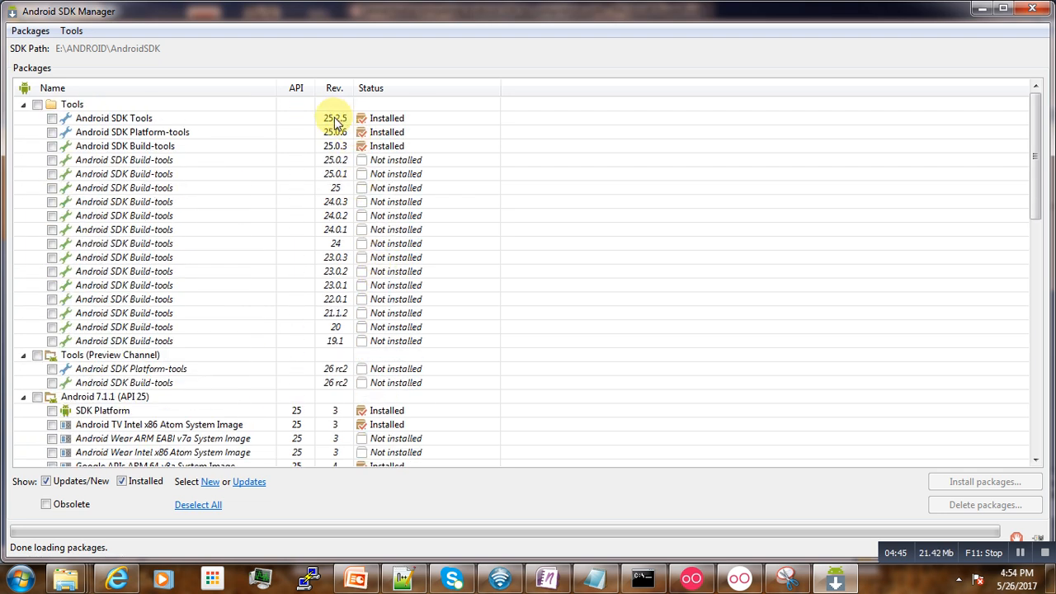
pyautogui.scroll(-3)
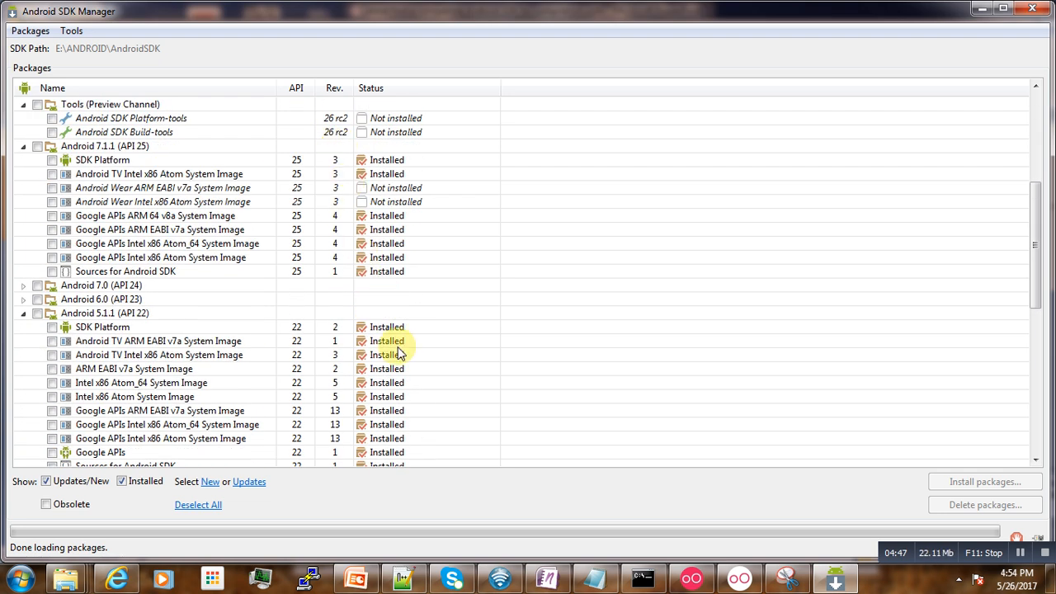
pyautogui.scroll(-3)
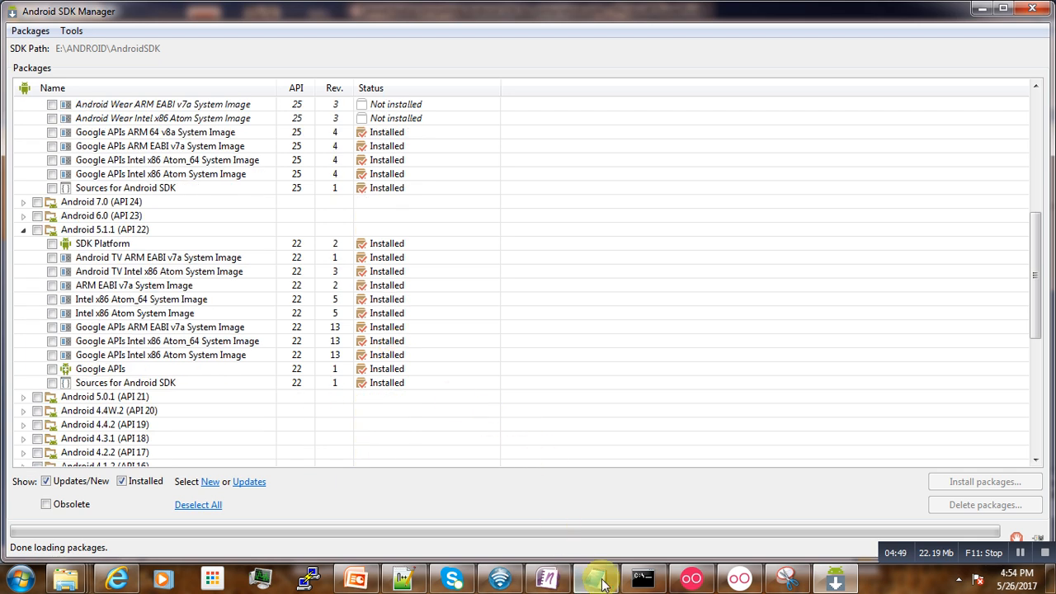
pyautogui.click(596, 577)
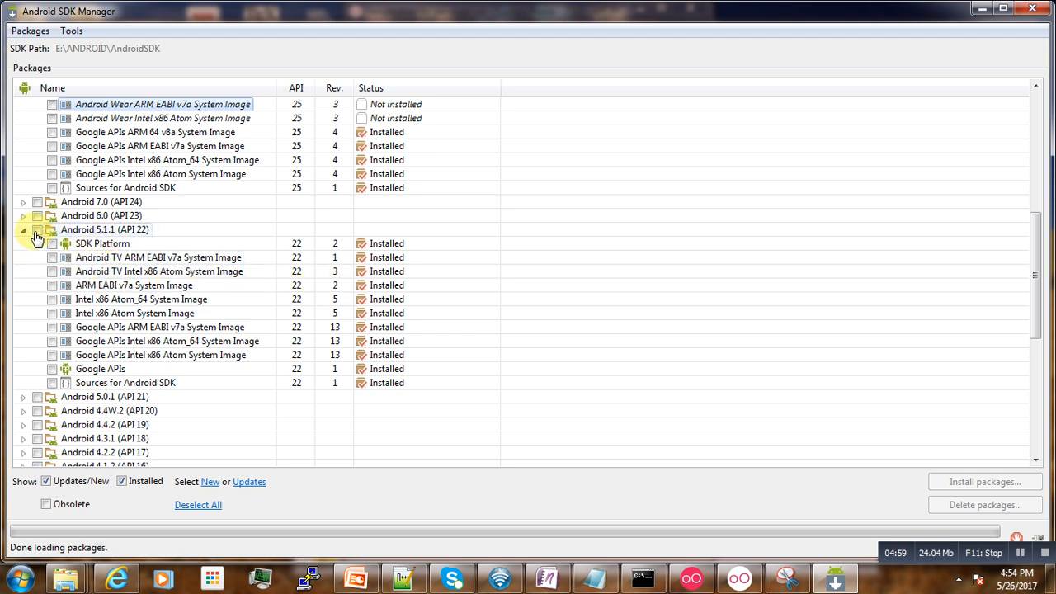
# Tick the Android 5.1.1 (API 22) group to select all its packages
pyautogui.click(43, 230)
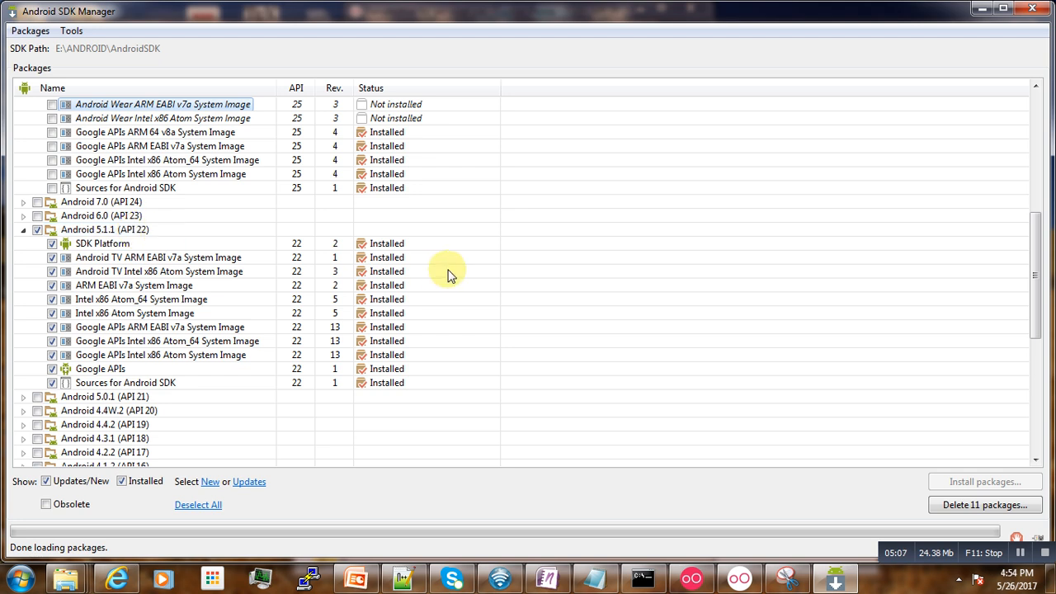
pyautogui.moveTo(353, 300)
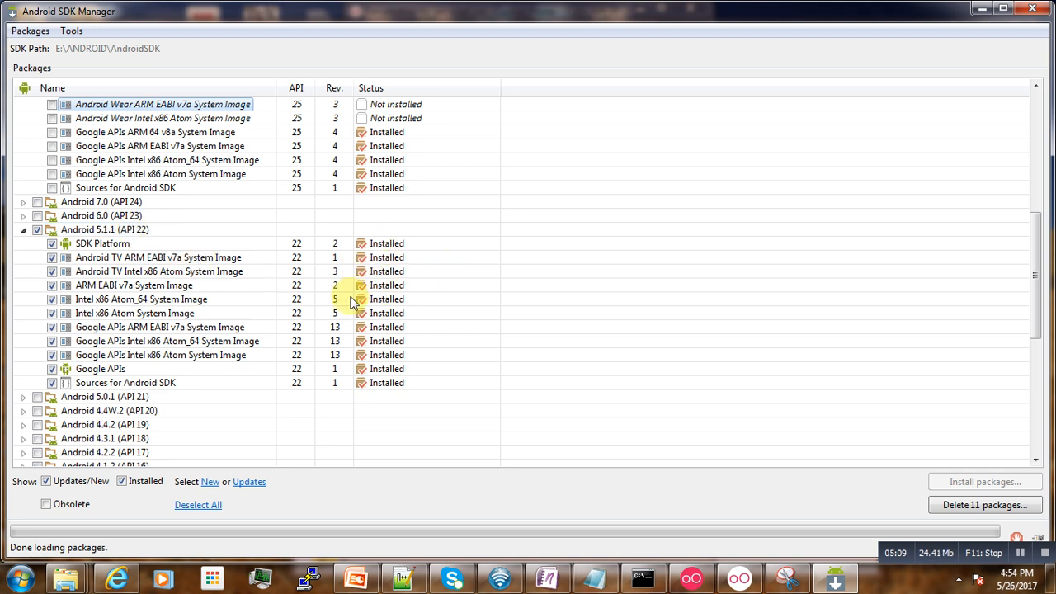
# Tick the Extras group so 9 packages are queued for installation
pyautogui.scroll(-3)
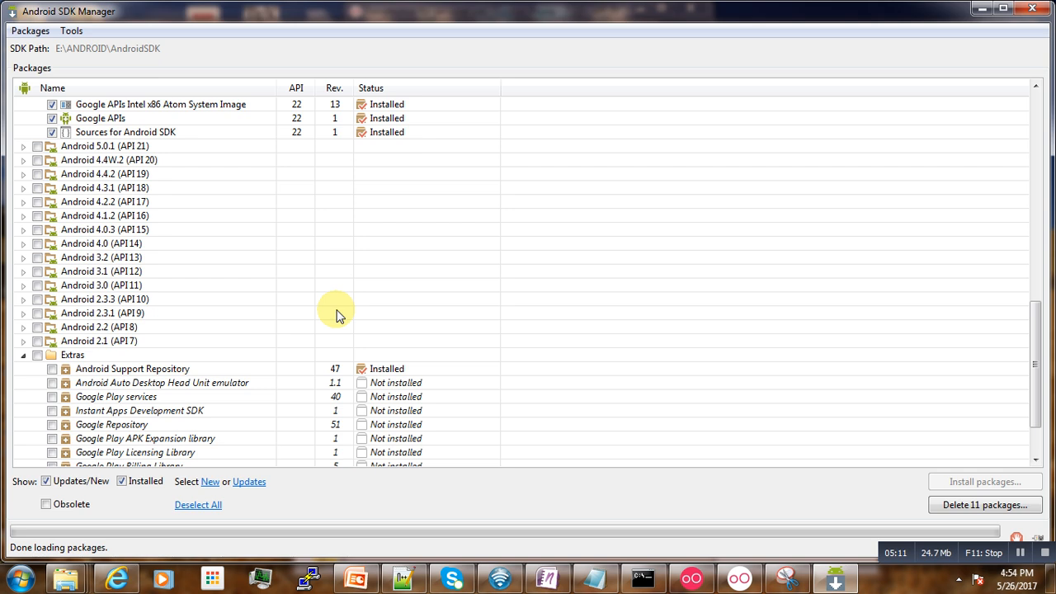
pyautogui.moveTo(47, 369)
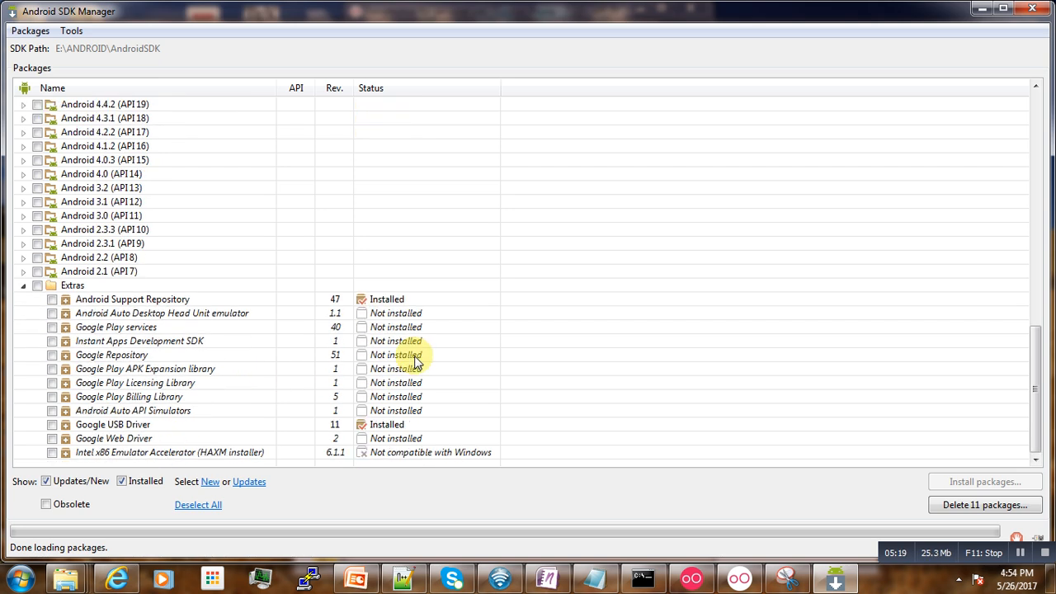
pyautogui.moveTo(795, 378)
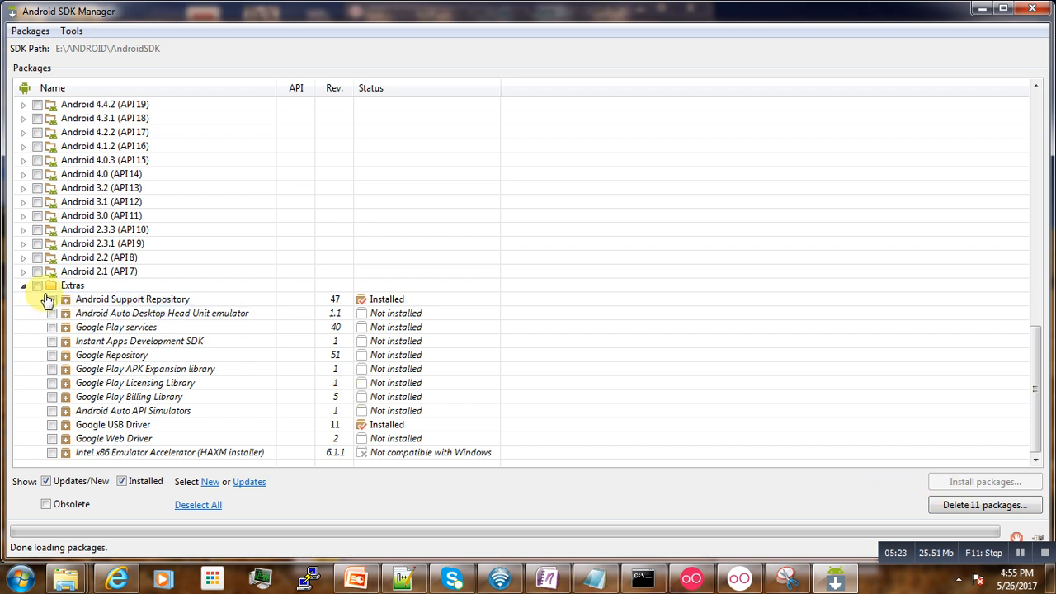
pyautogui.click(36, 286)
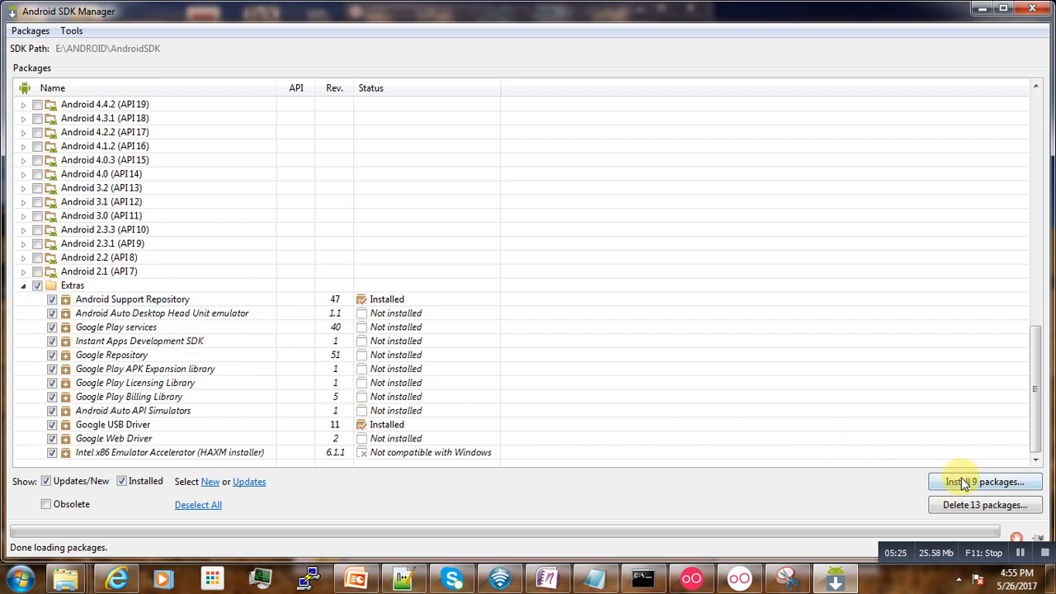
pyautogui.moveTo(964, 481)
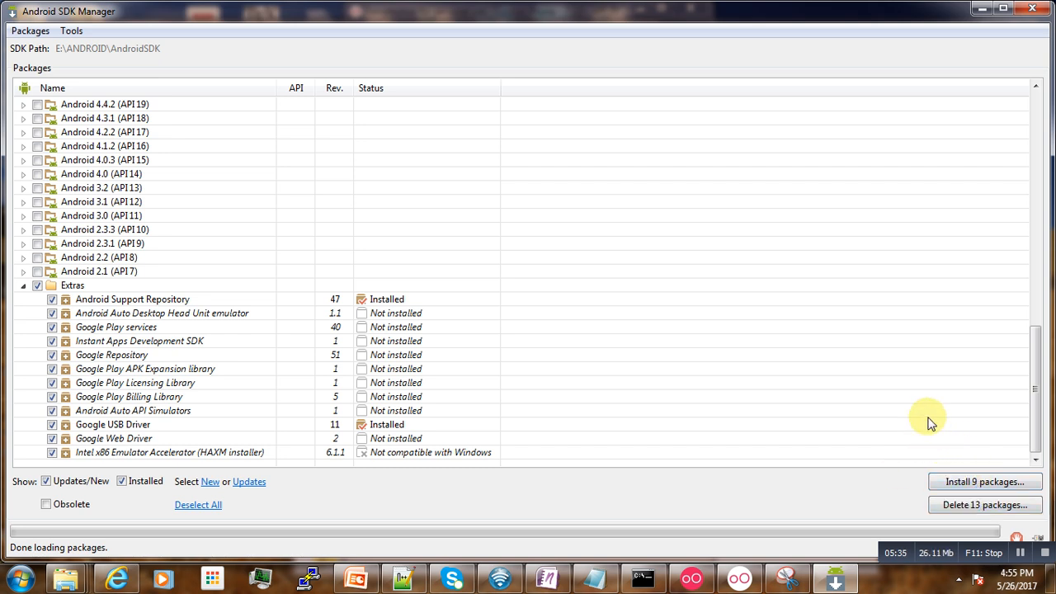
pyautogui.moveTo(822, 107)
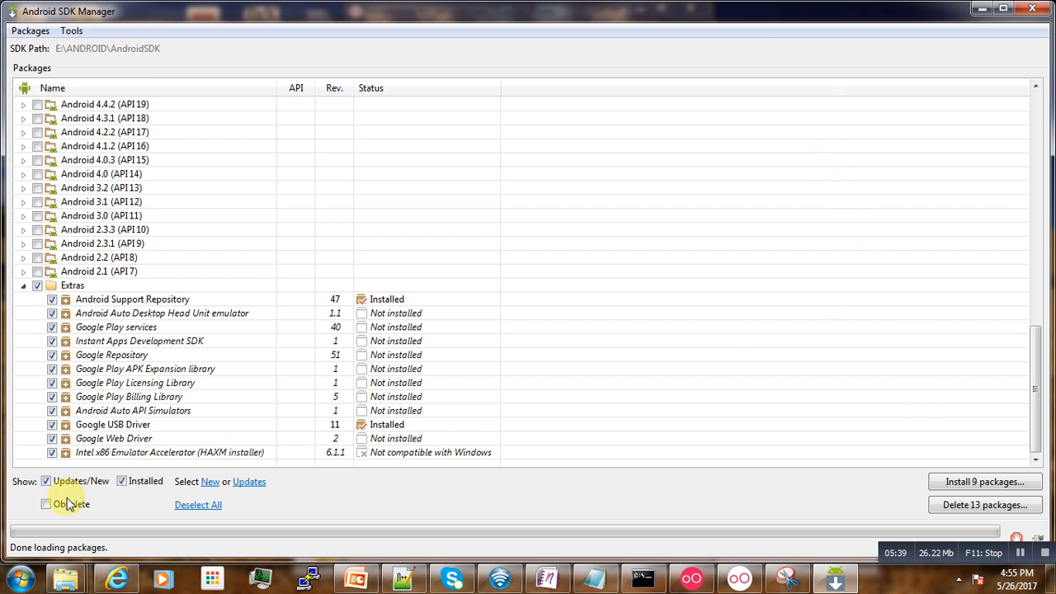
pyautogui.moveTo(976, 12)
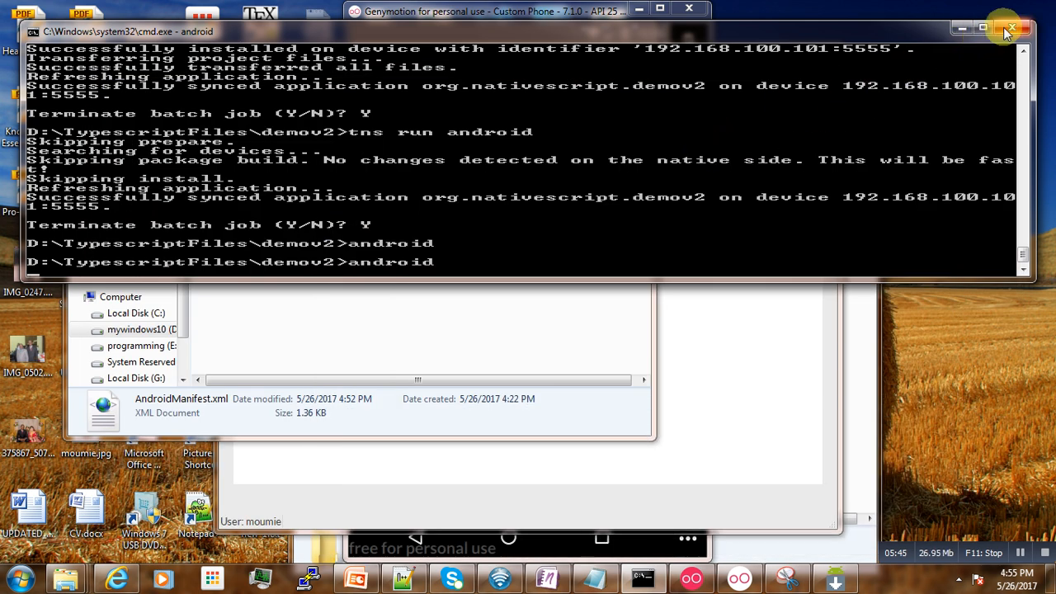
pyautogui.moveTo(1003, 29)
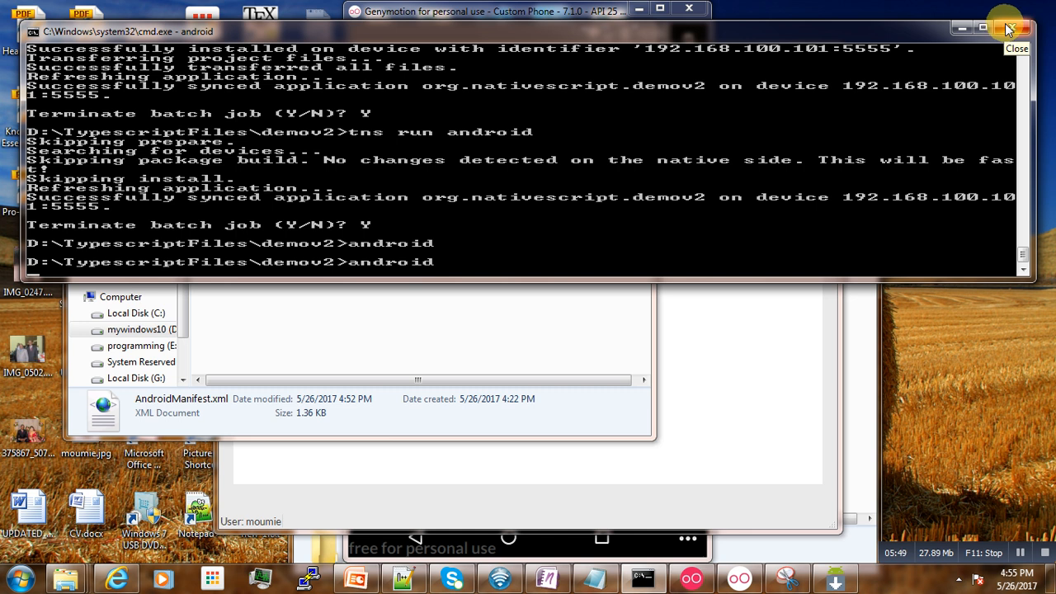
pyautogui.moveTo(665, 504)
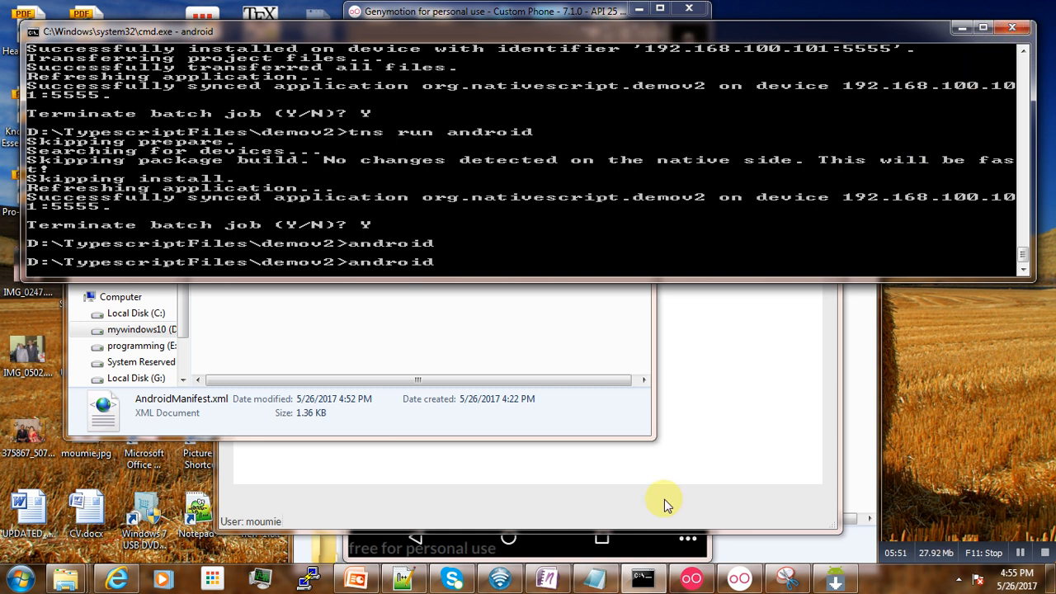